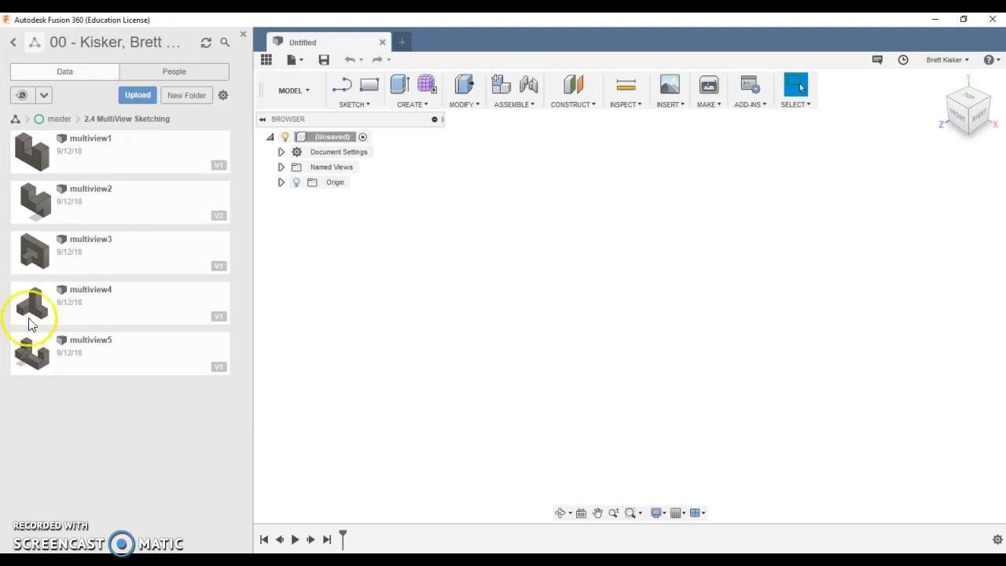
mouse_move(83, 353)
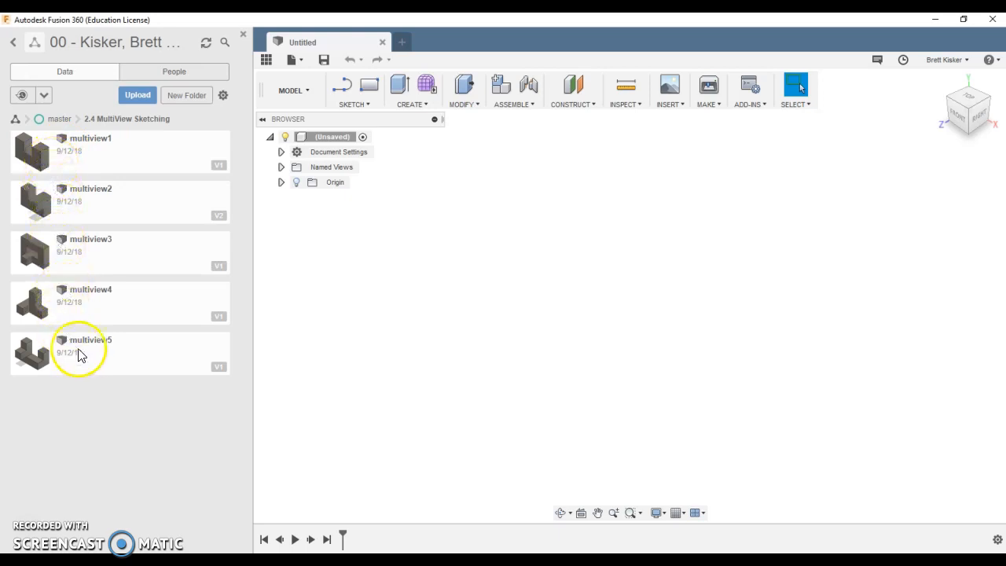
mouse_move(113, 415)
type("All Multiview Part")
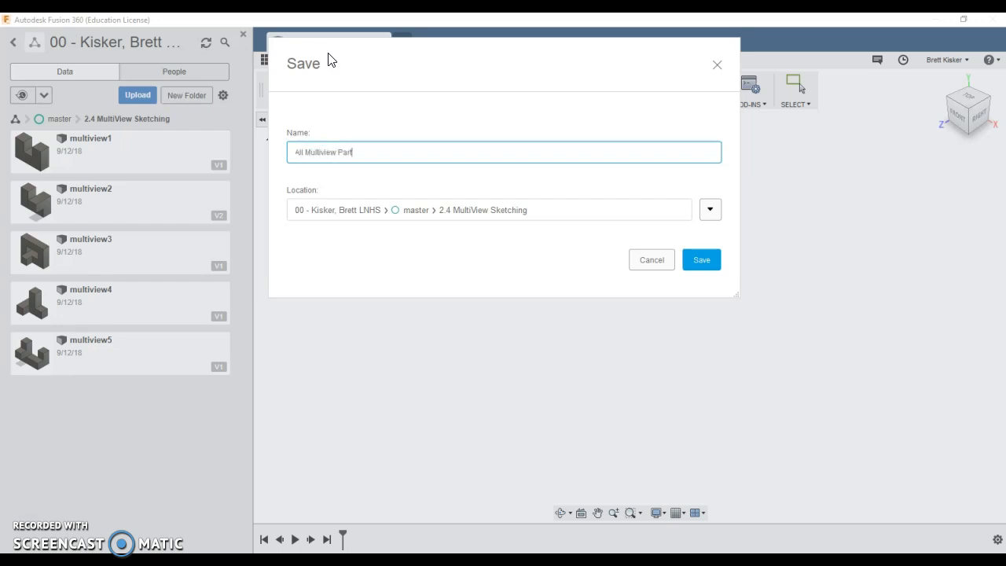
Save the blank design as 'All Multiview Parts' in the 2.4 MultiView Sketching folder.
type("s")
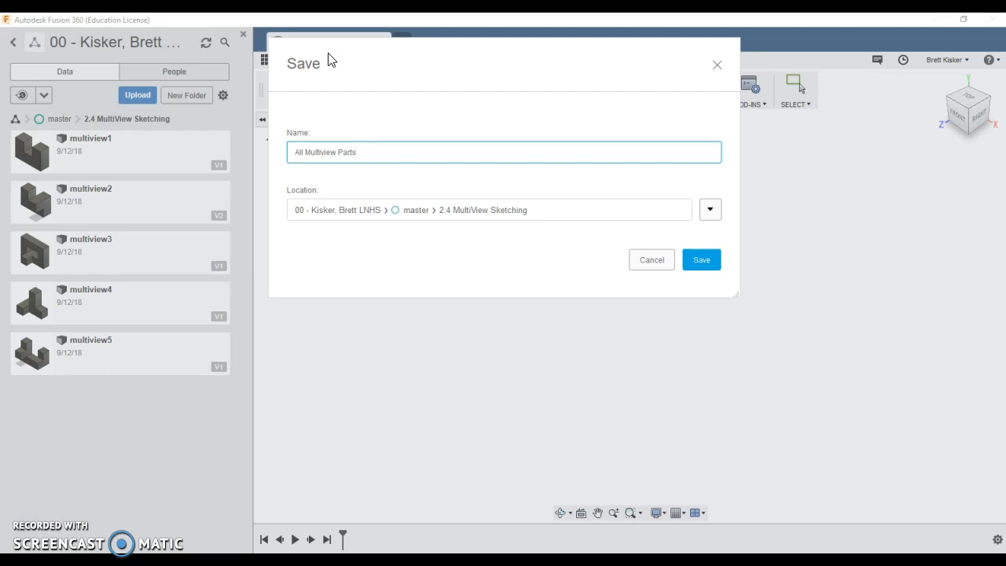
left_click(701, 259)
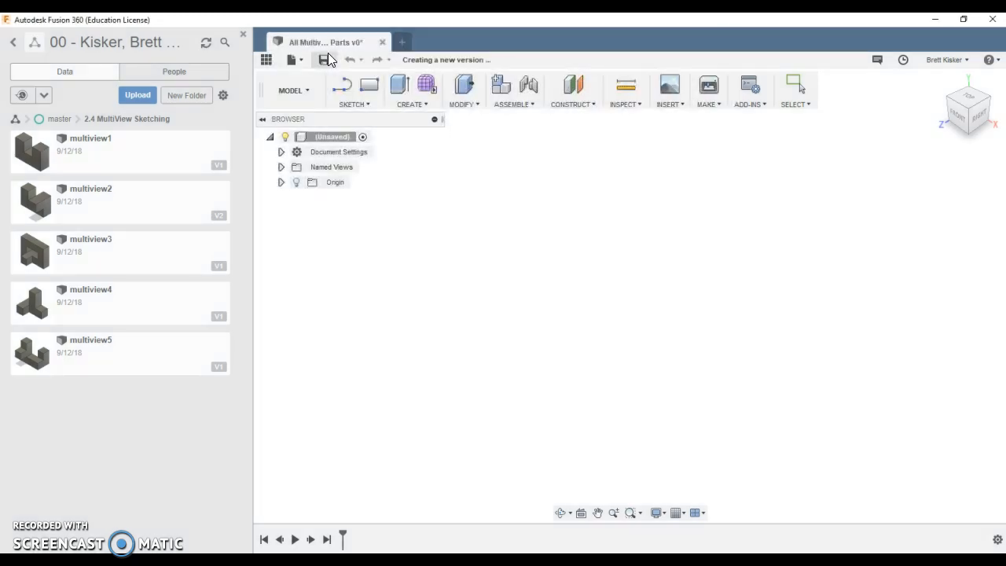
left_click(323, 60)
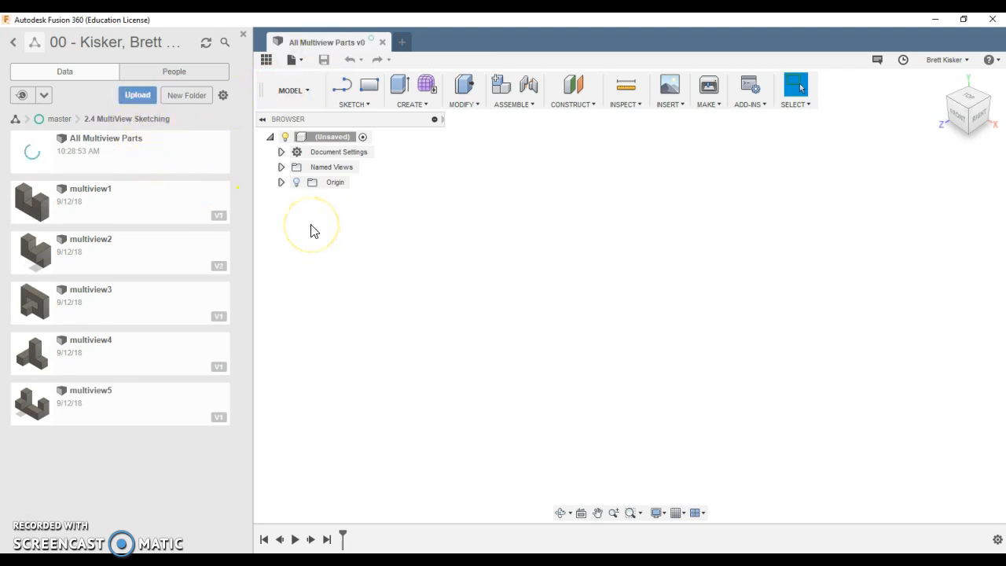
left_click(323, 59)
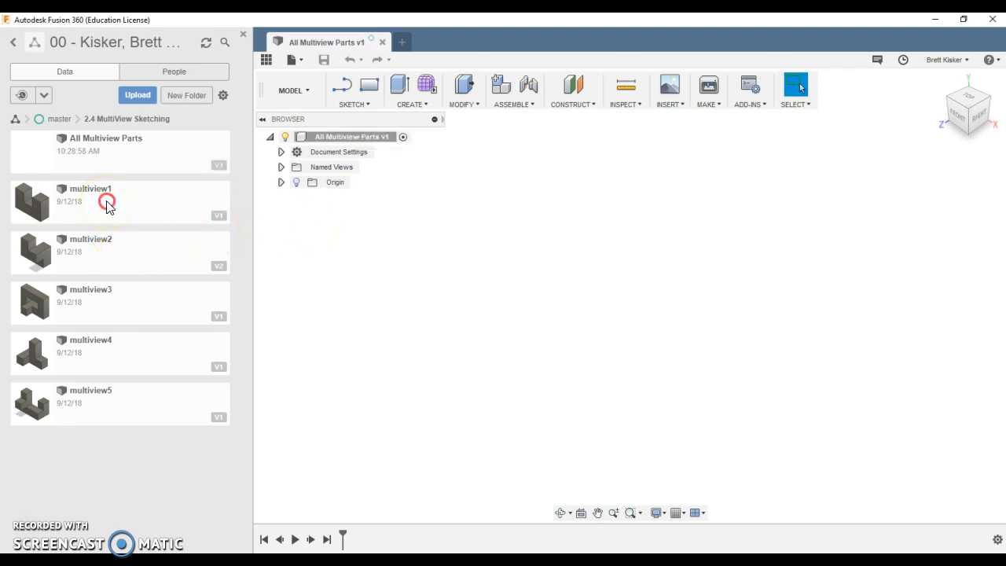
Insert multiview1 into the current design as a linked component.
right_click(108, 202)
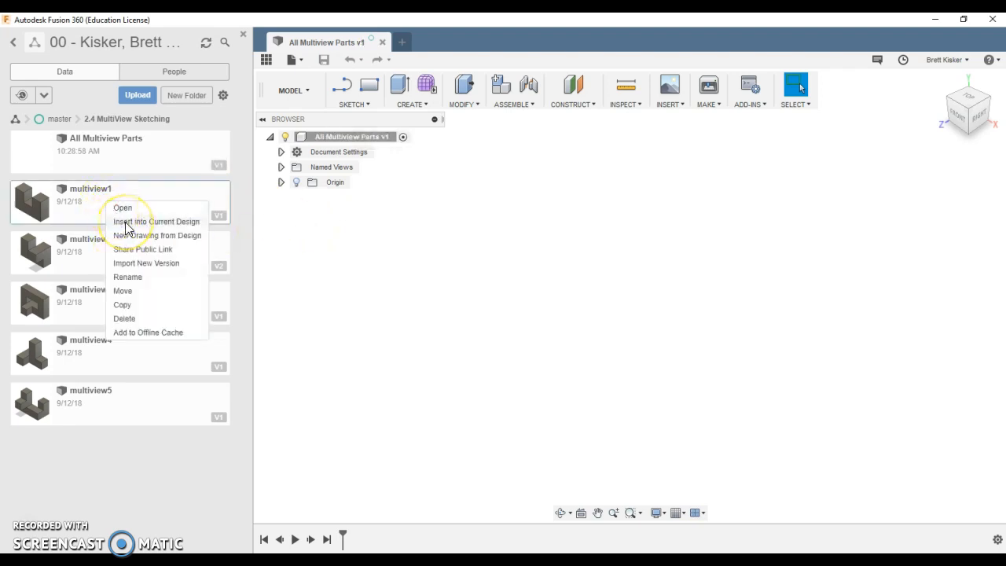
left_click(130, 228)
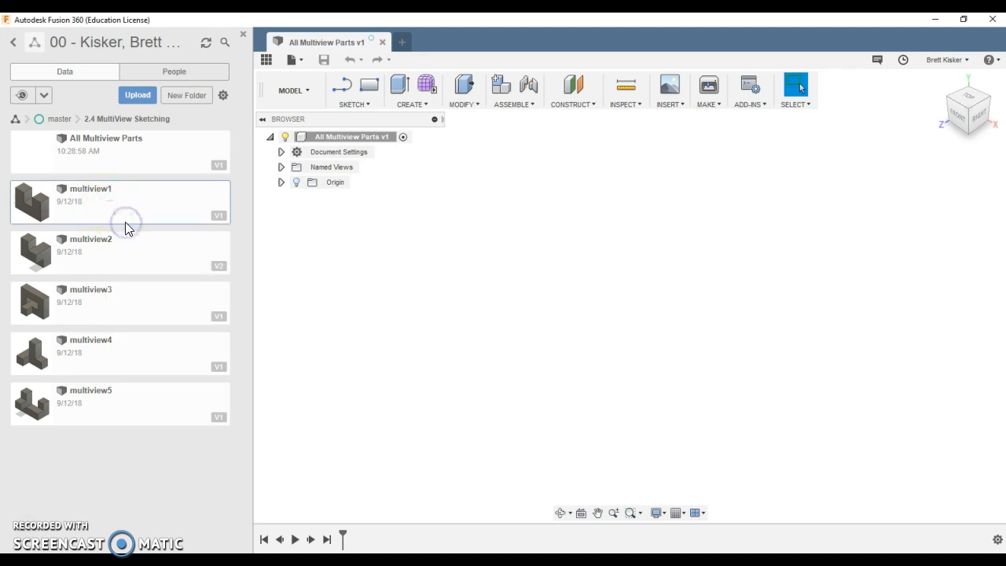
mouse_move(609, 253)
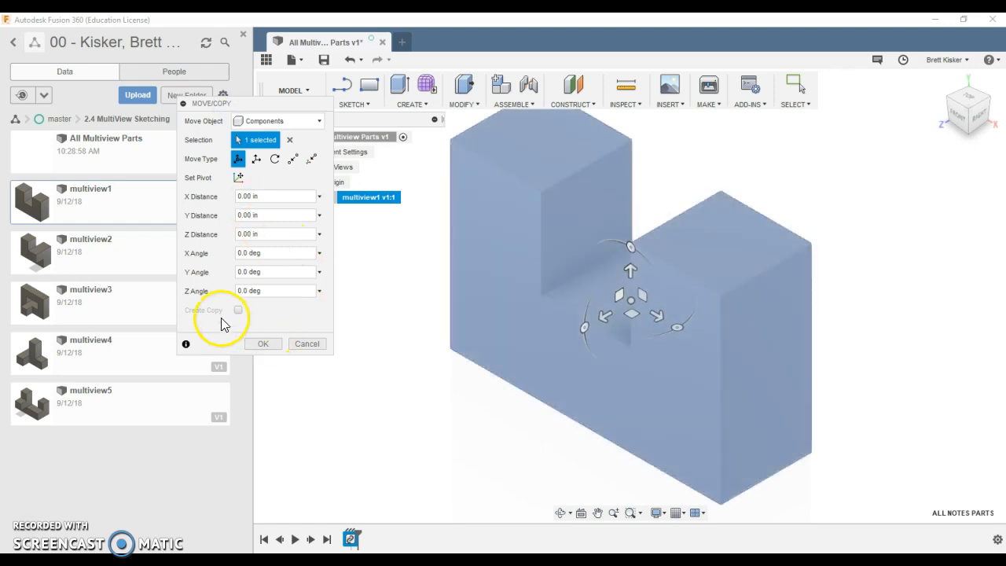
left_click(262, 344)
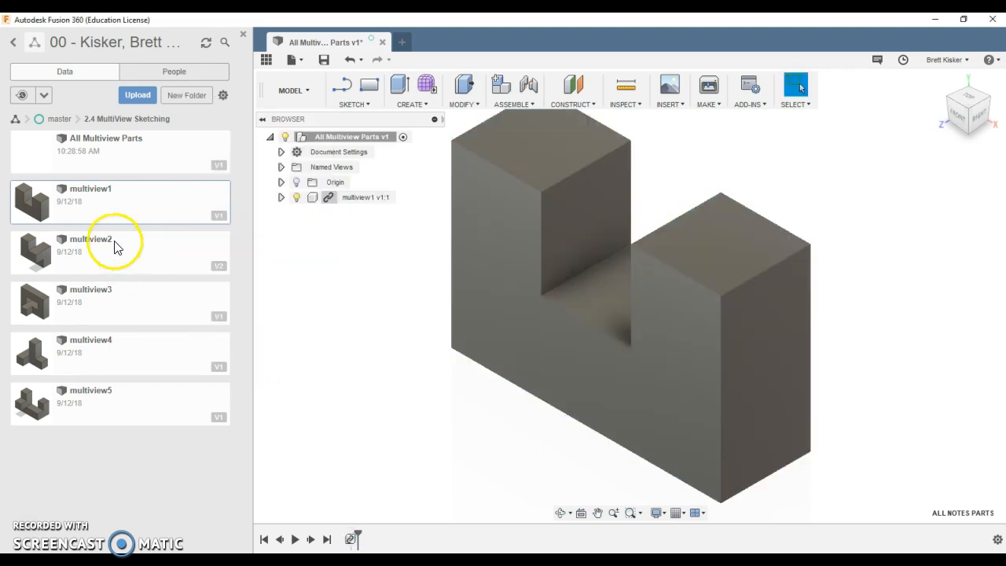
Insert multiview2 through multiview5 as linked components, confirming each placement.
right_click(114, 245)
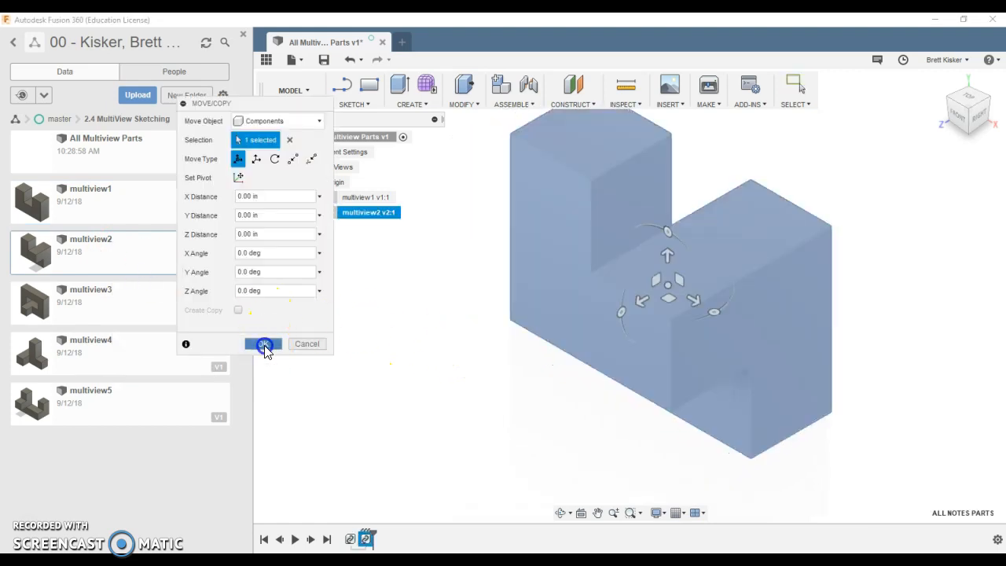
right_click(91, 294)
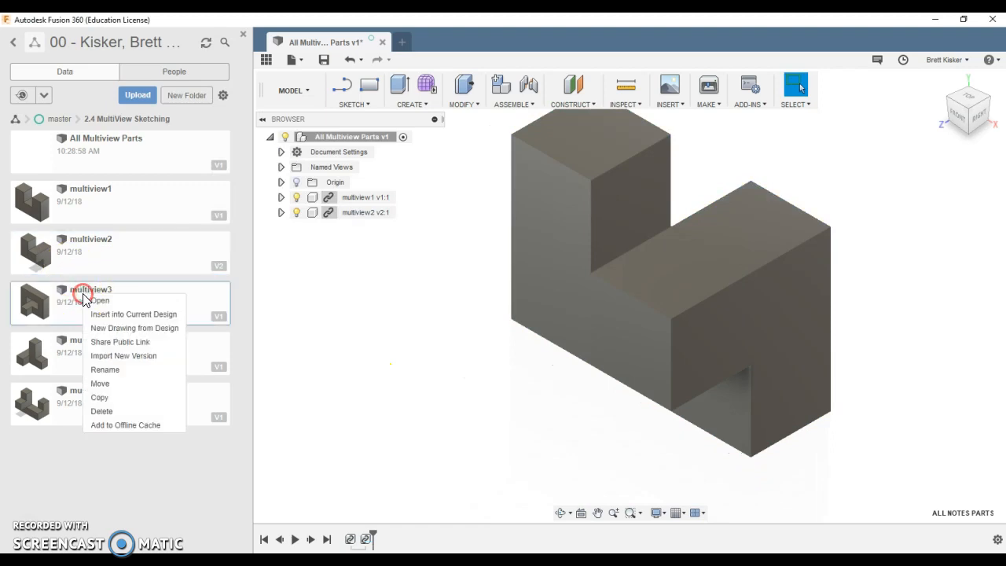
left_click(119, 303)
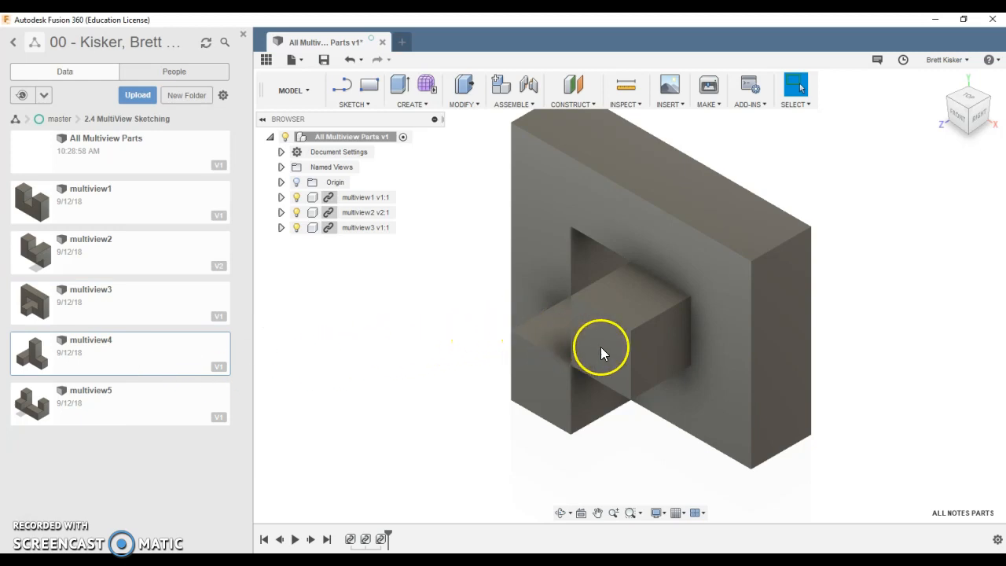
left_click(601, 350)
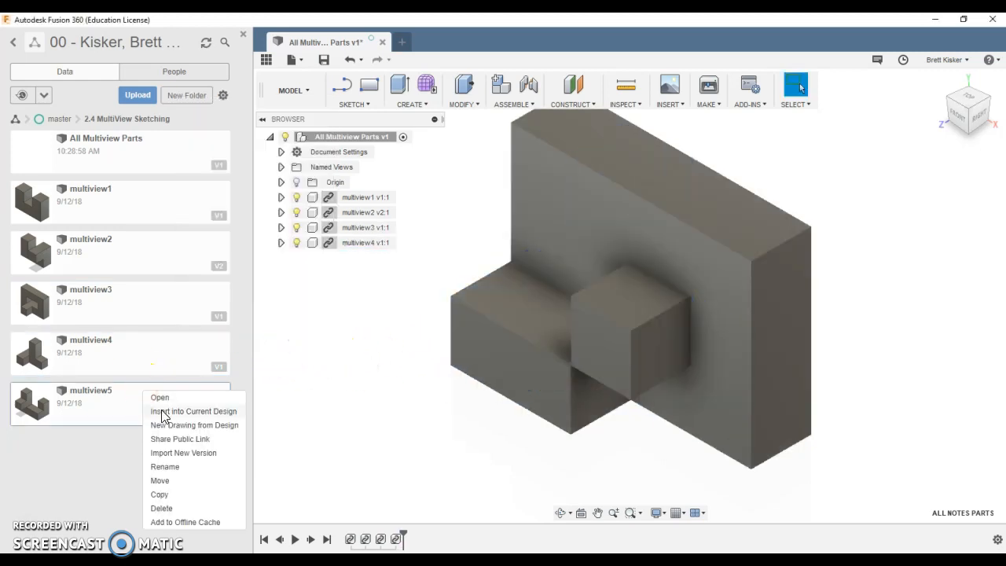
left_click(412, 354)
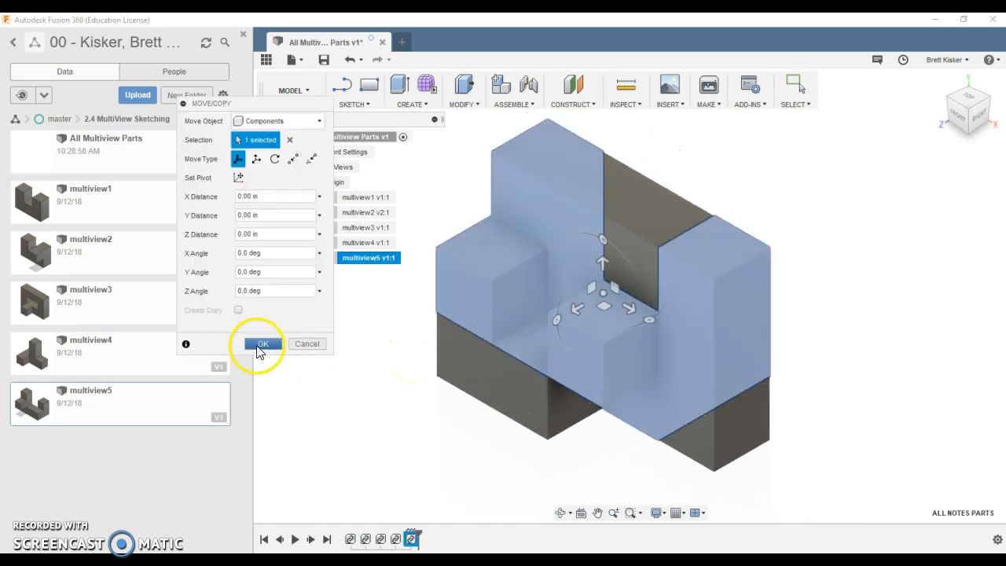
left_click(262, 343)
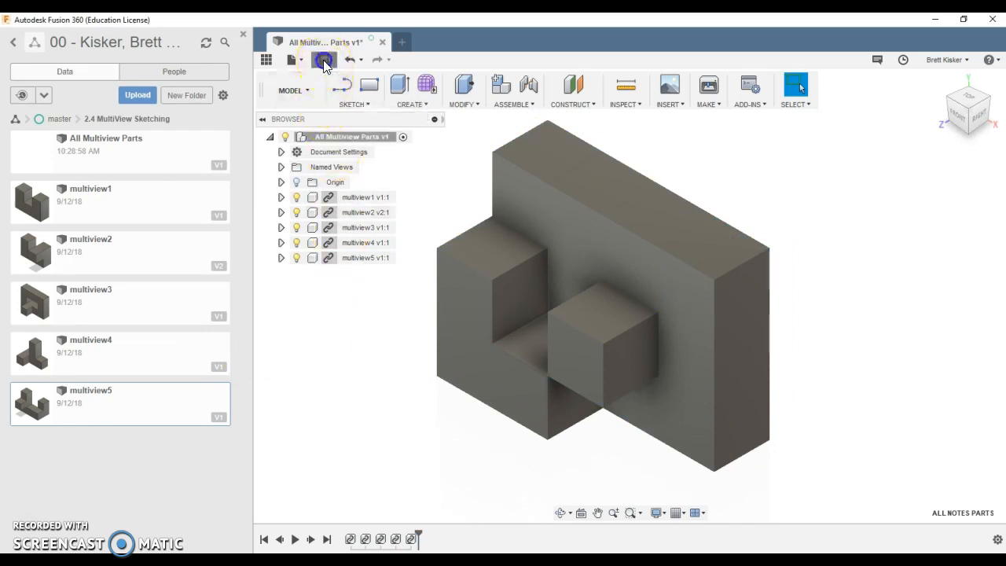
Save All Multiview Parts as version 2 and show the workspace list.
left_click(323, 60)
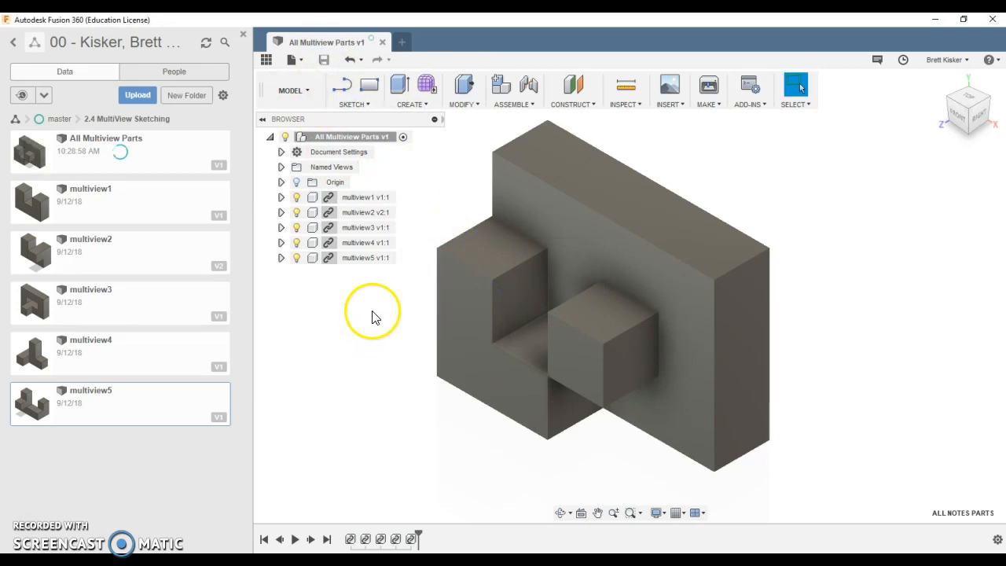
mouse_move(293, 90)
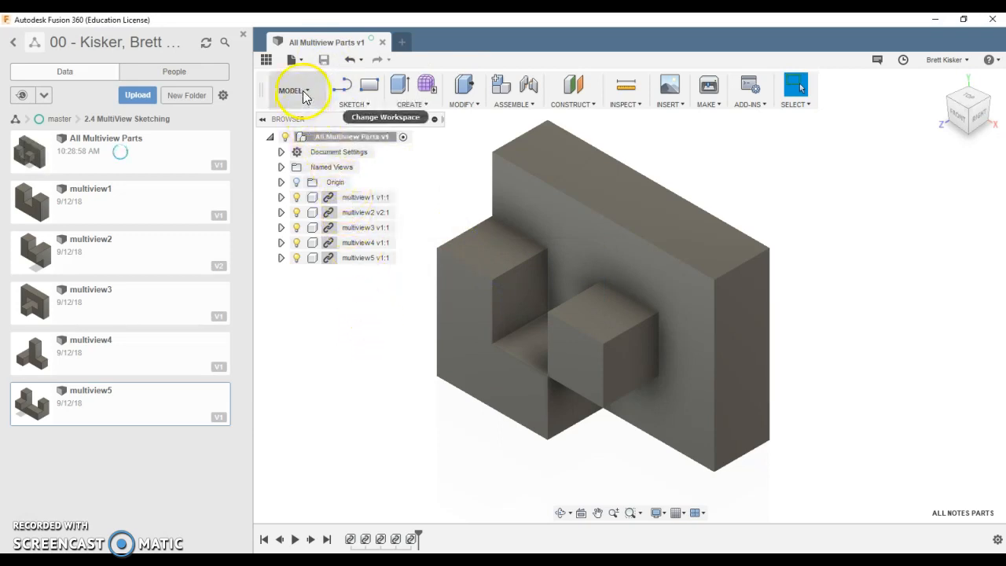
left_click(293, 89)
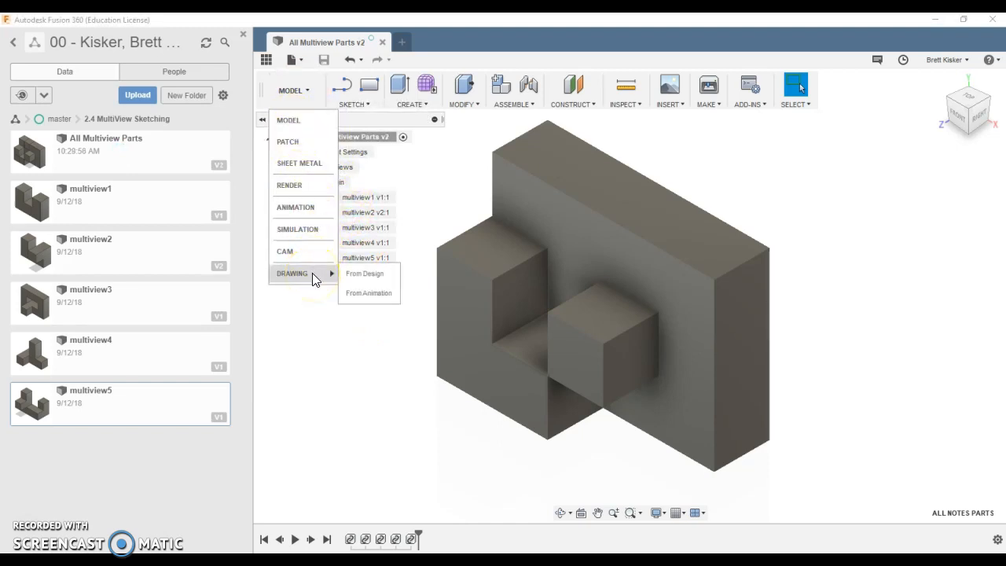
mouse_move(350, 273)
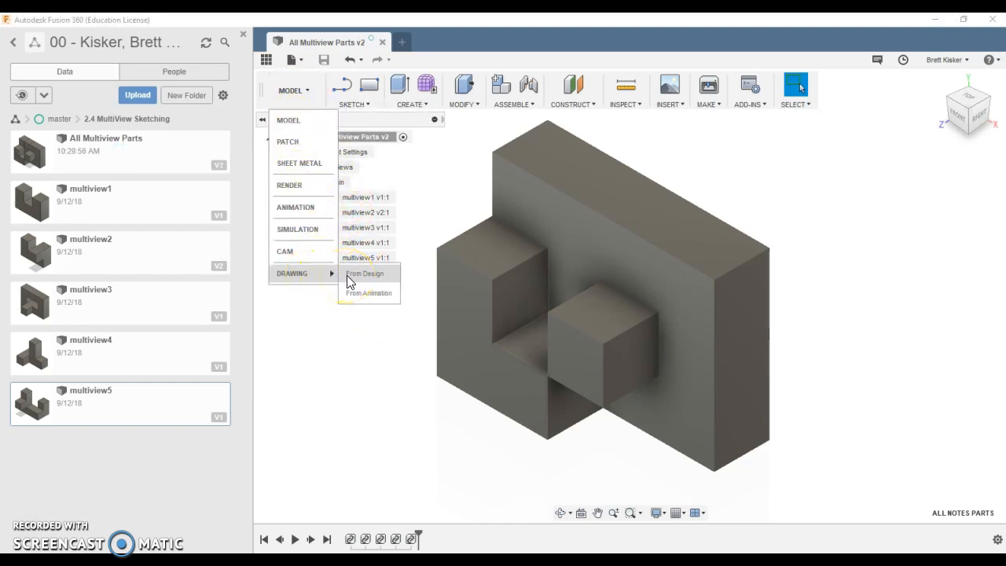
Create a drawing of the full assembly on an A-size (11in x 8.5in) sheet.
left_click(364, 272)
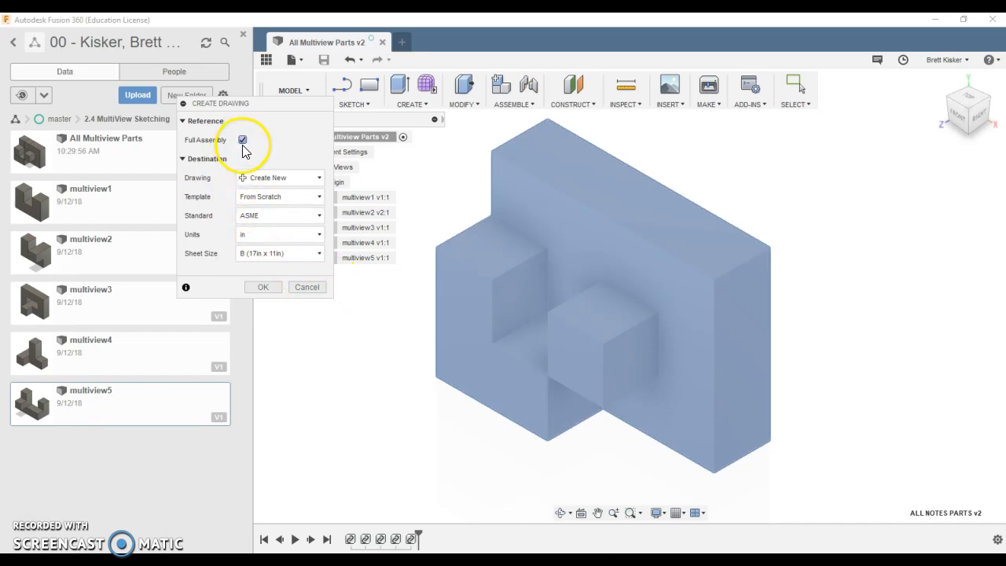
mouse_move(450, 273)
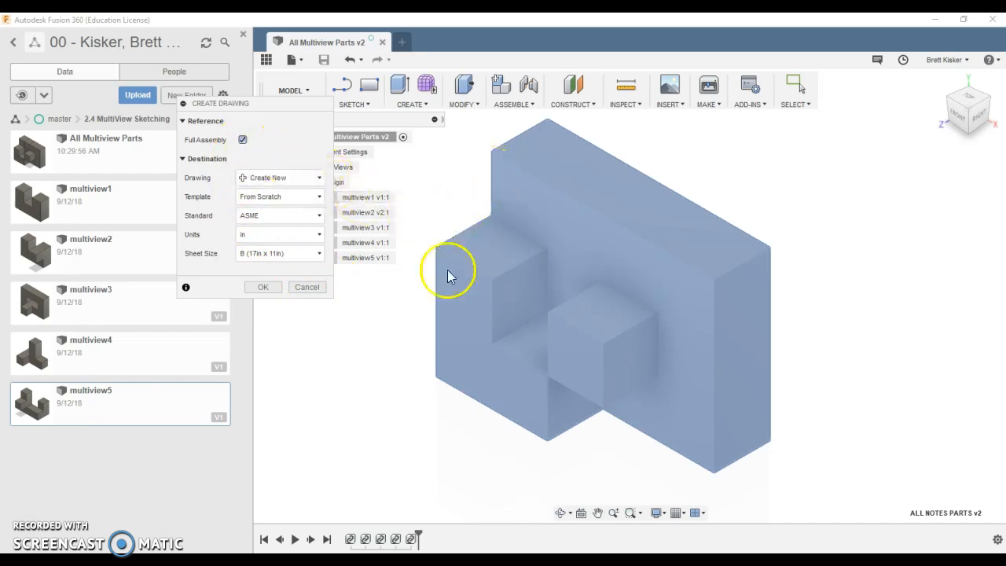
mouse_move(350, 271)
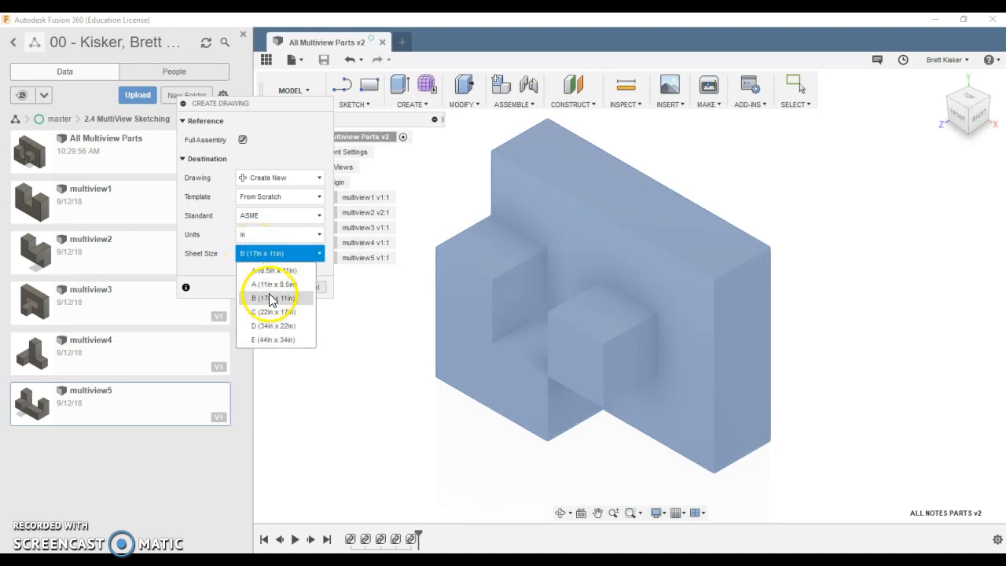
mouse_move(272, 284)
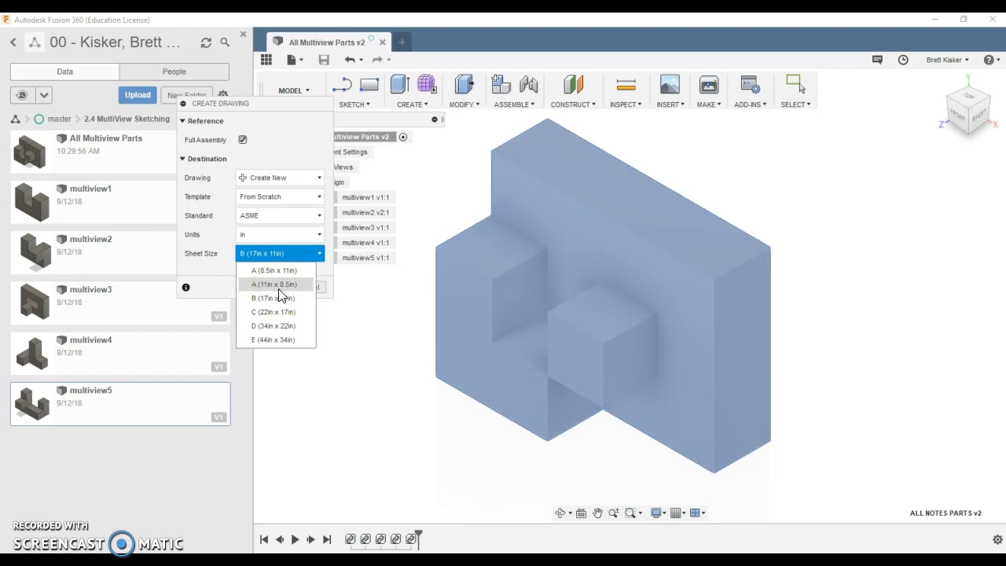
left_click(274, 284)
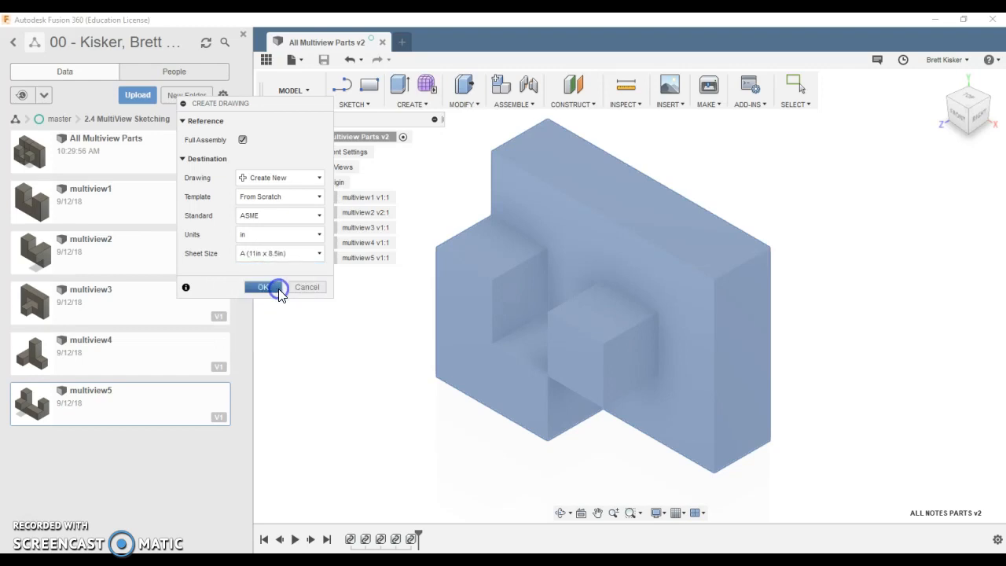
left_click(261, 286)
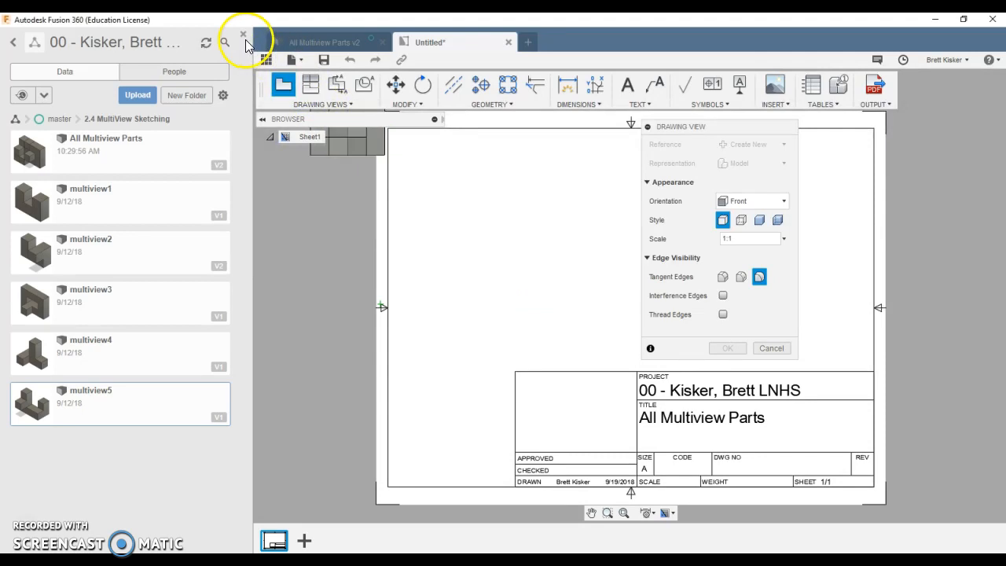
left_click(770, 347)
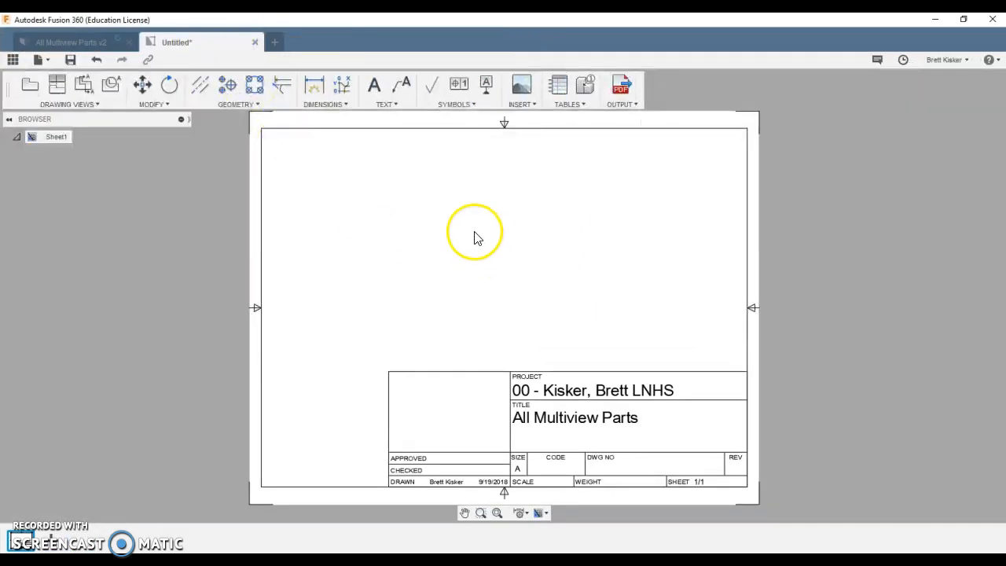
mouse_move(326, 407)
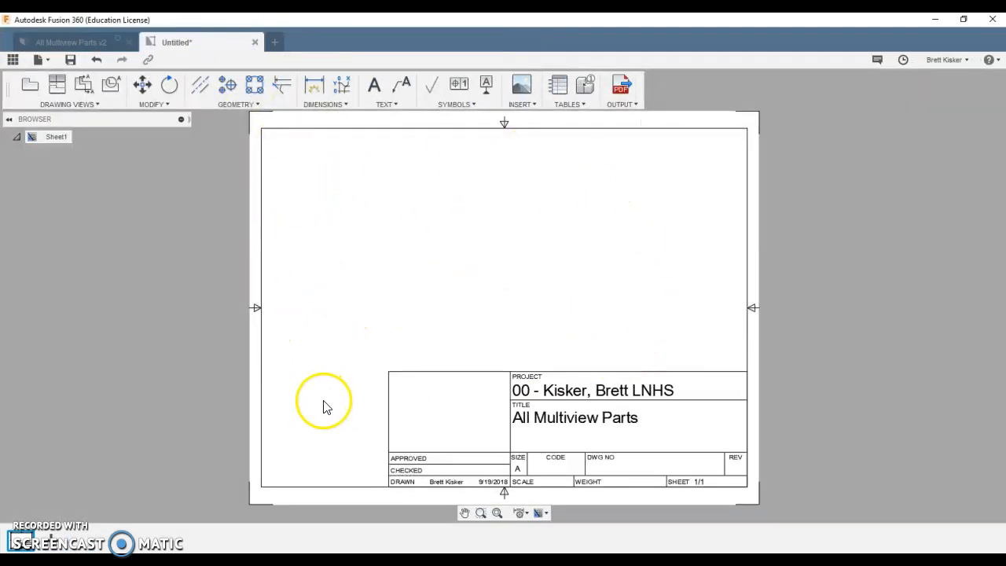
mouse_move(254, 194)
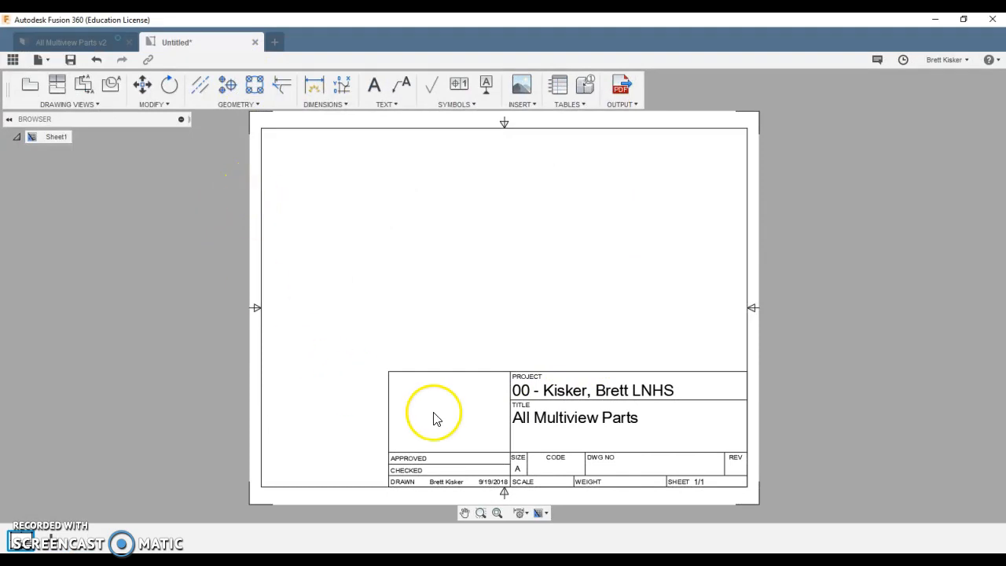
mouse_move(493, 434)
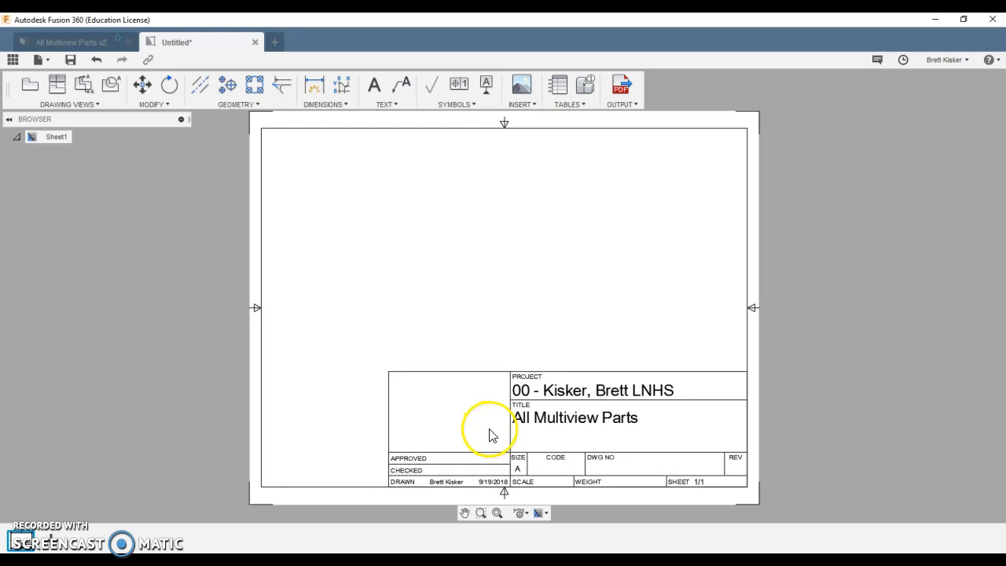
left_click(493, 425)
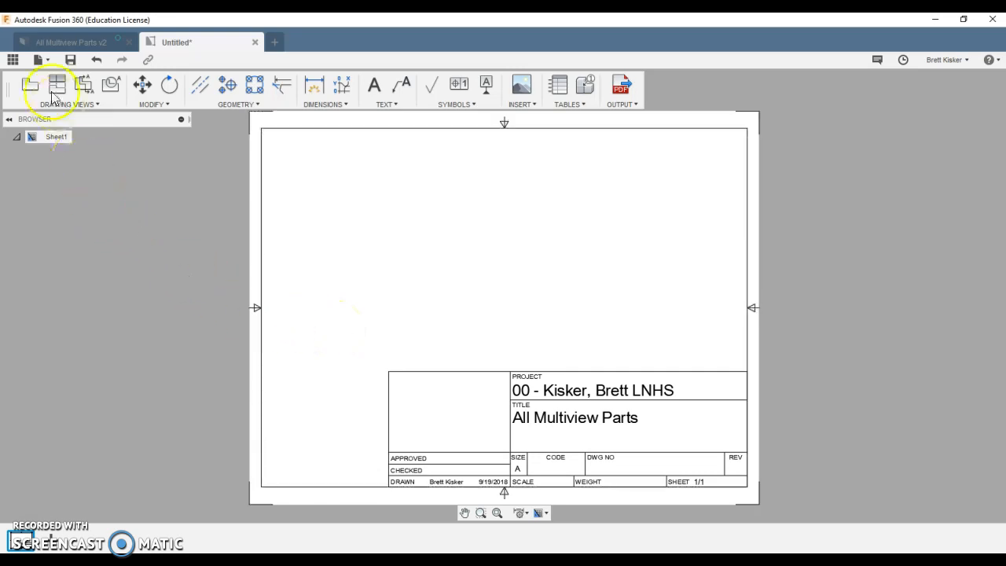
mouse_move(32, 86)
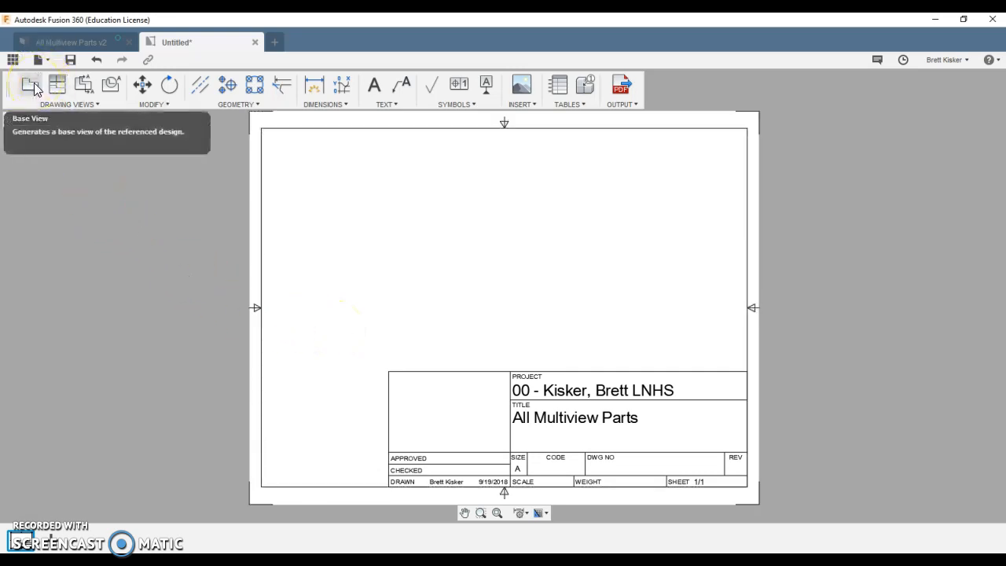
Place a front base view at 1.5 scale showing visible and hidden edges.
left_click(30, 85)
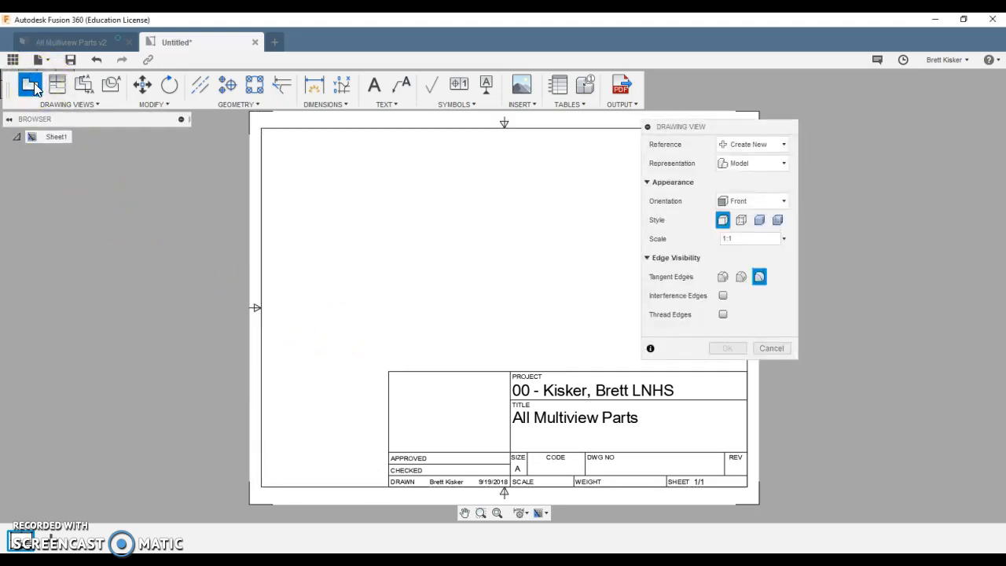
mouse_move(419, 306)
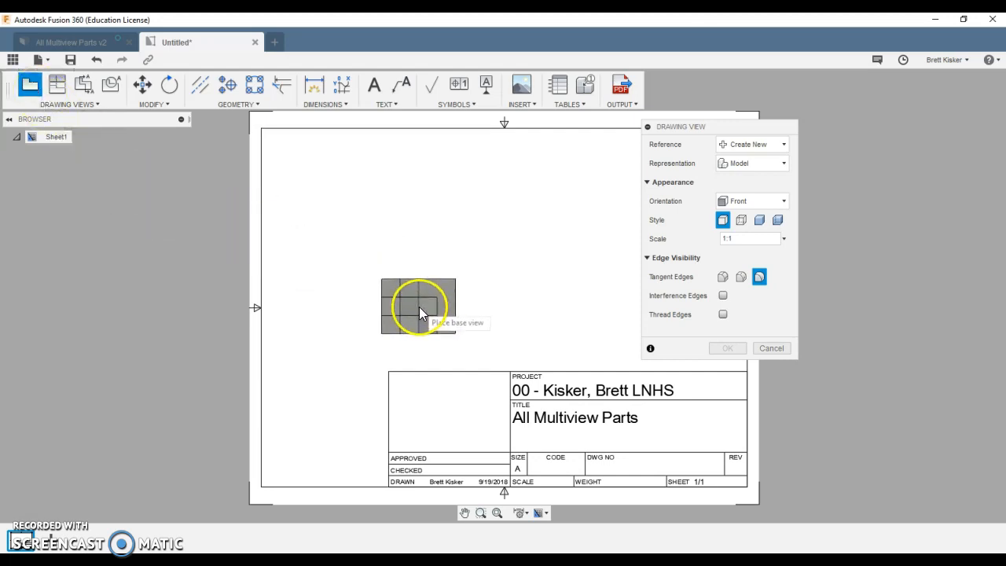
mouse_move(601, 283)
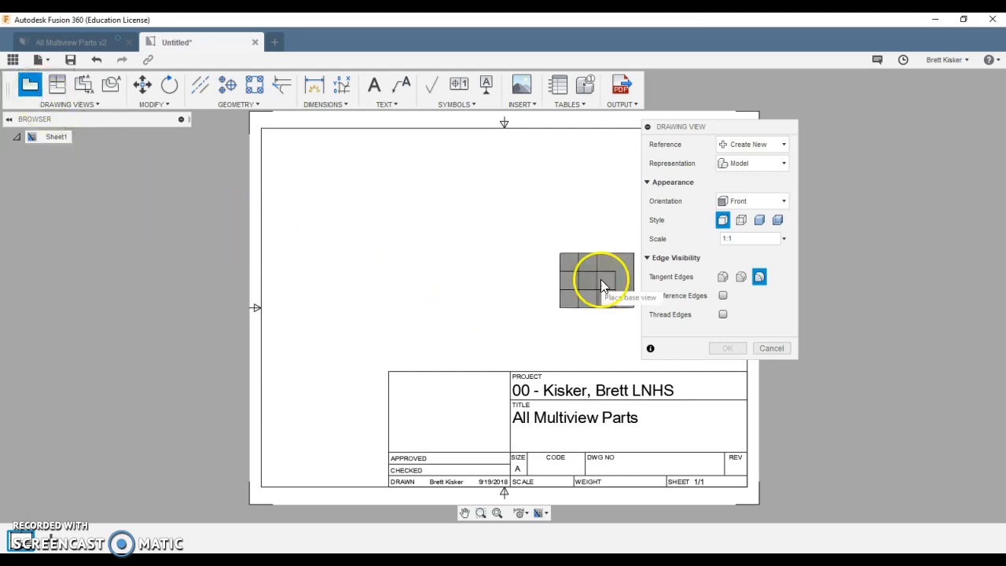
mouse_move(650, 271)
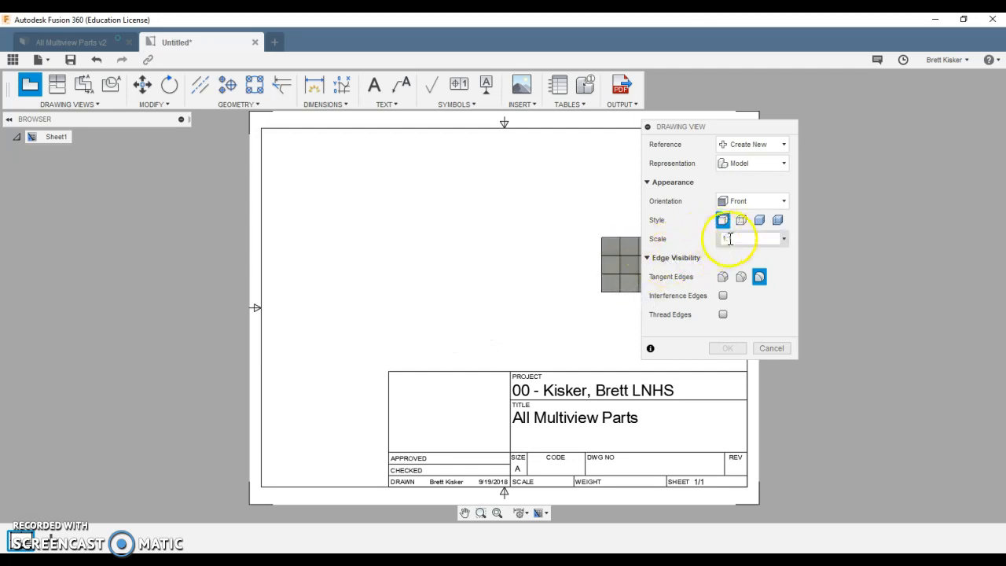
type("5")
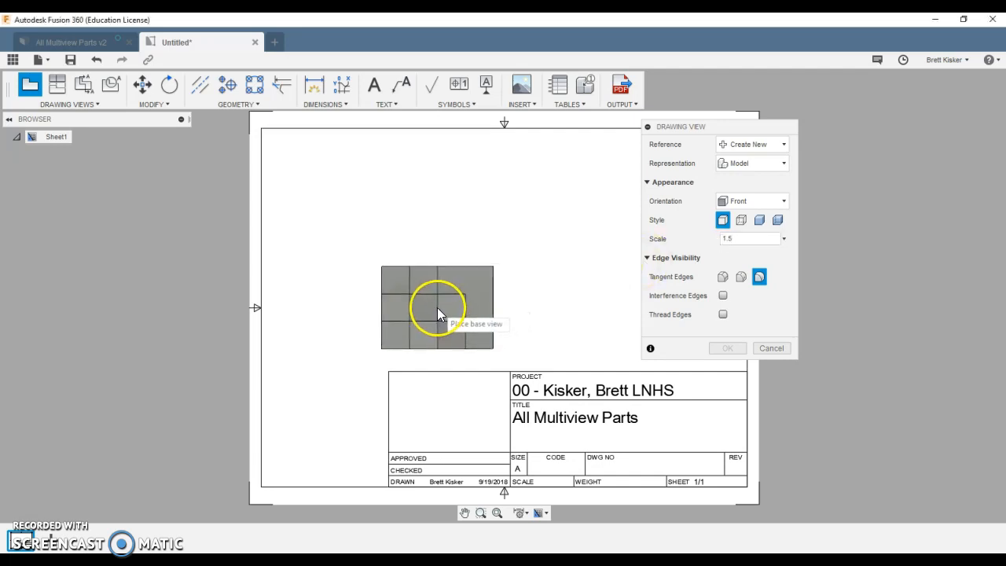
mouse_move(431, 306)
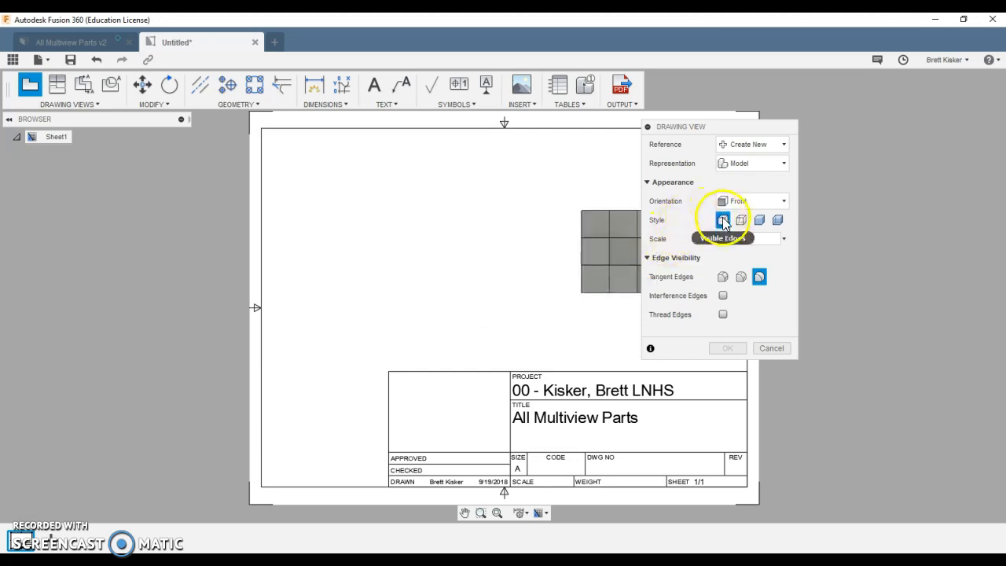
mouse_move(740, 220)
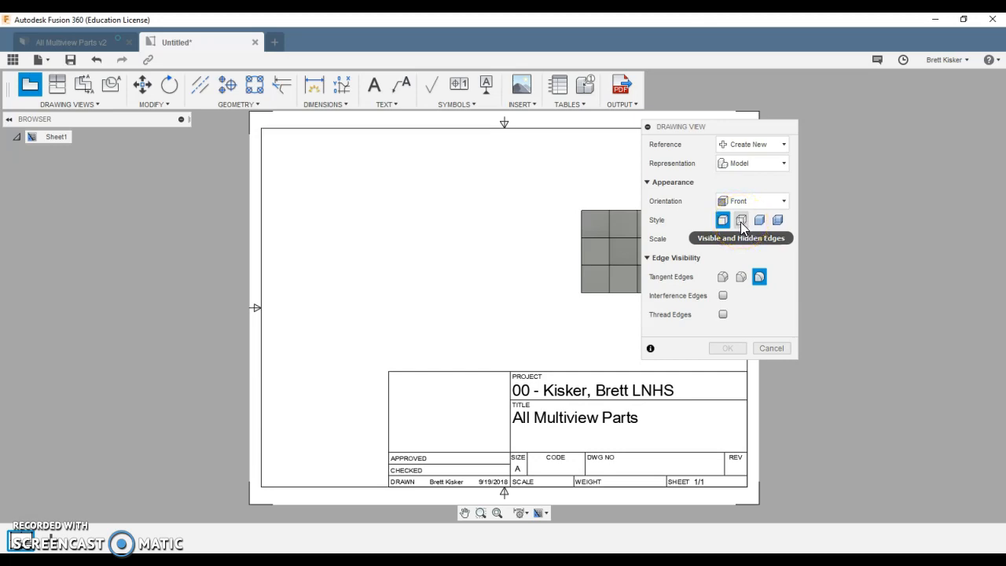
left_click(741, 219)
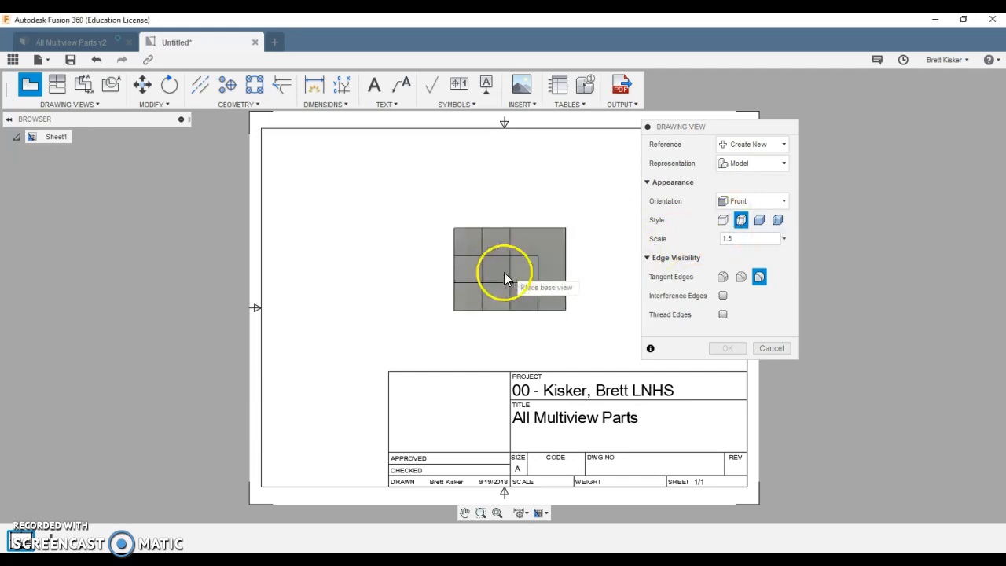
mouse_move(430, 306)
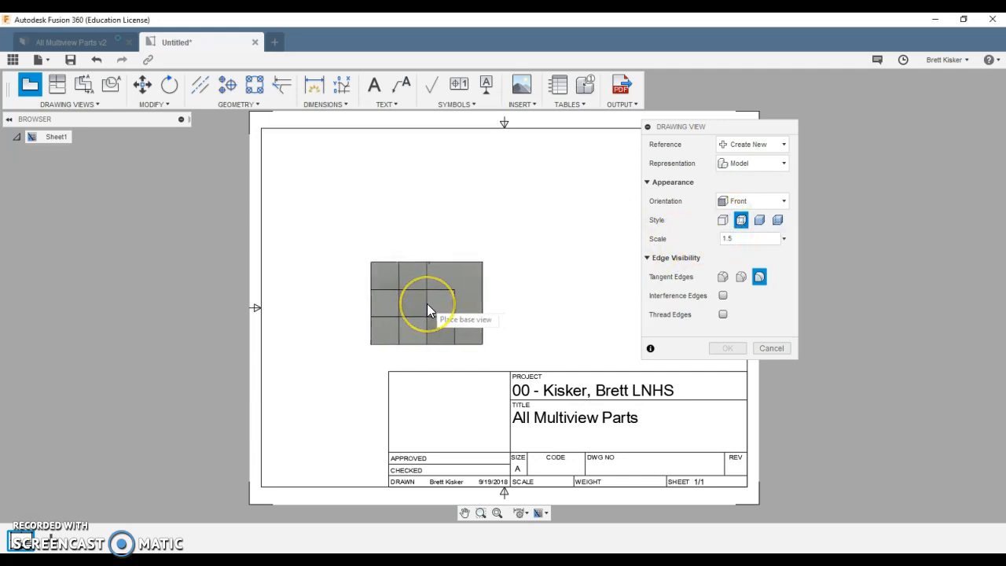
left_click(428, 305)
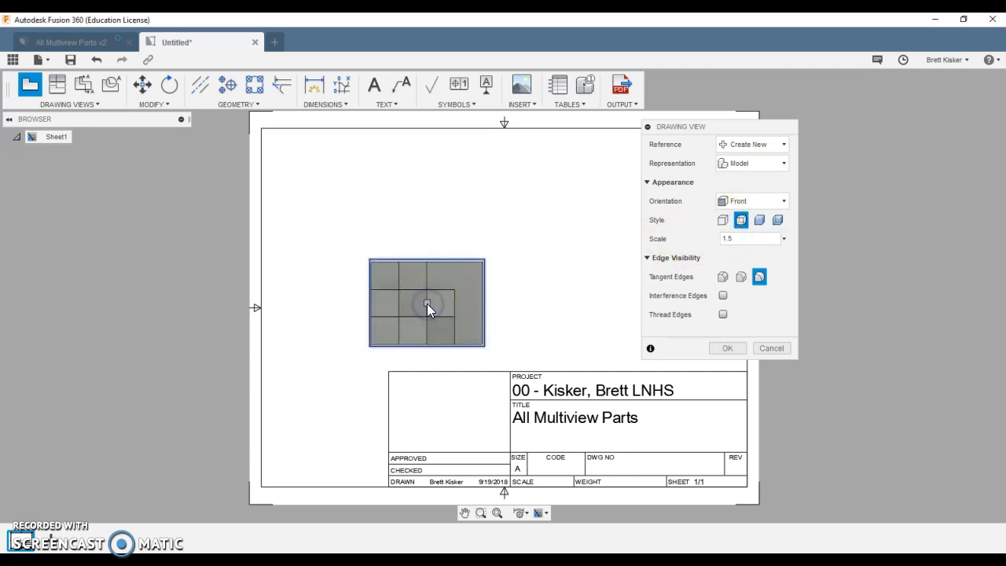
left_click(726, 349)
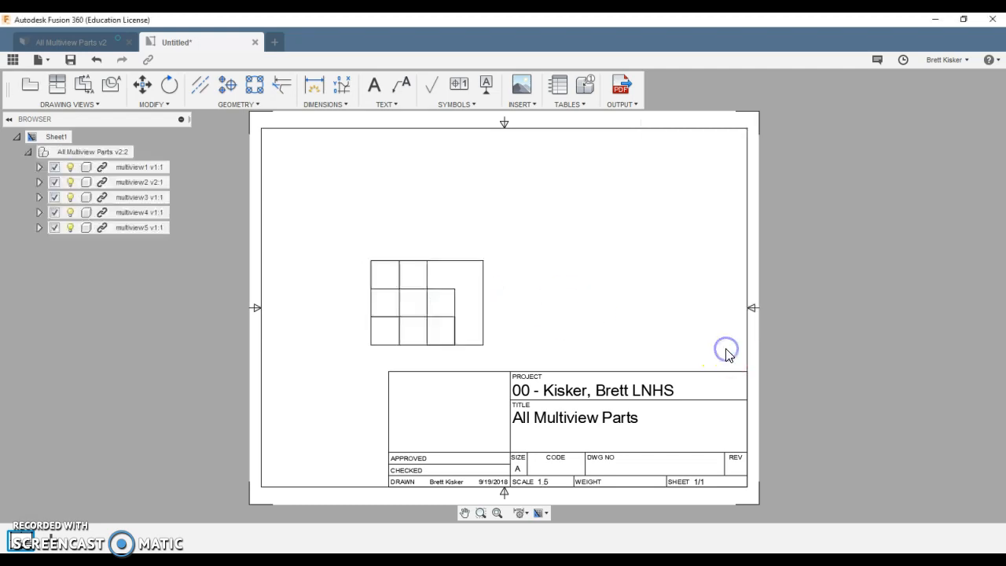
Hide multiview2 through multiview5 in the Browser, leaving only multiview1 visible.
left_click(393, 279)
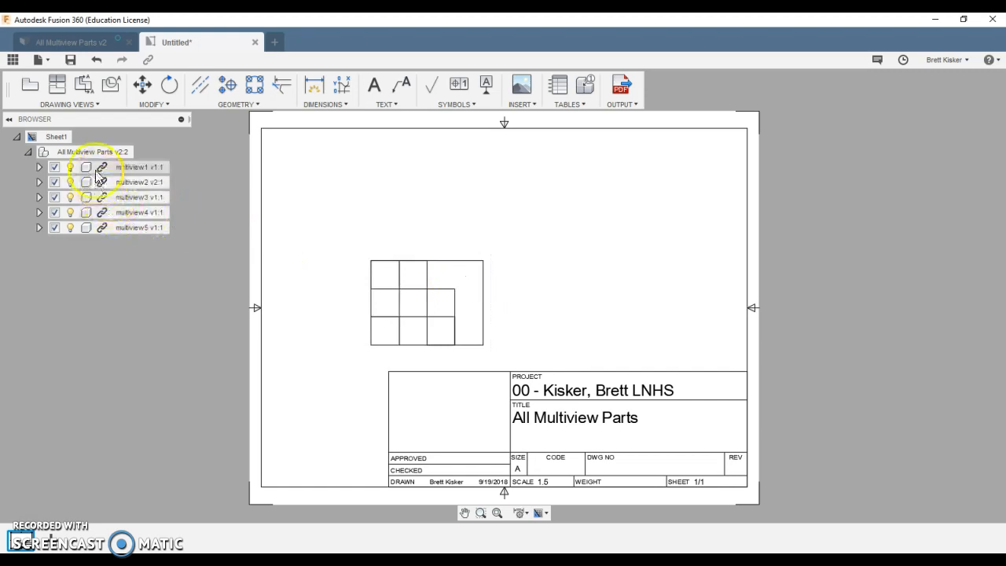
mouse_move(132, 220)
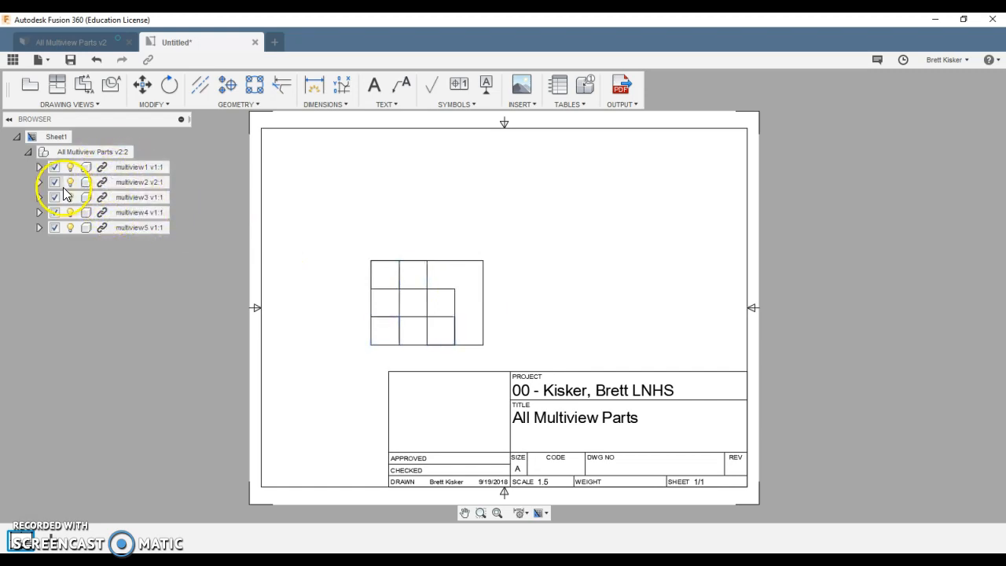
left_click(70, 181)
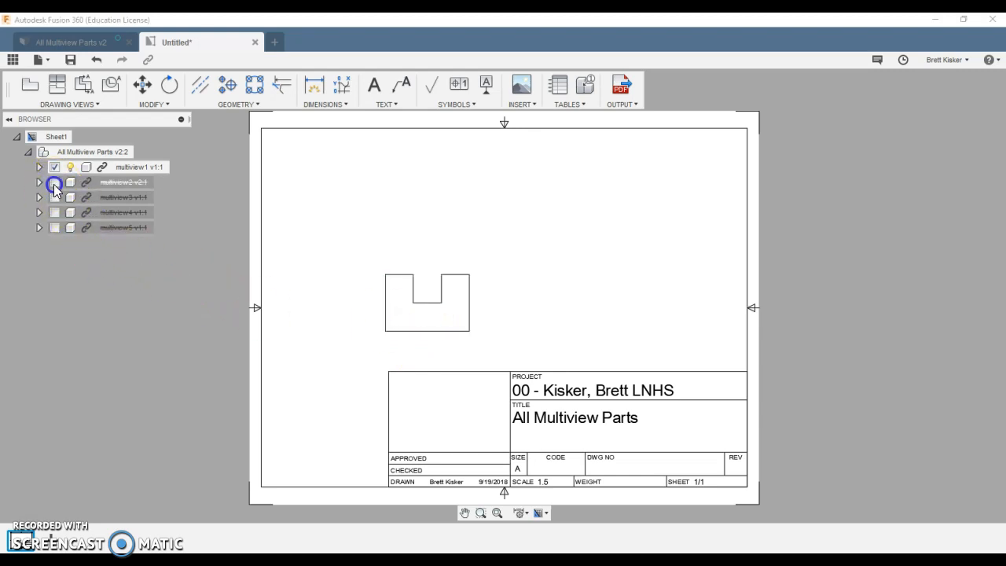
left_click(54, 227)
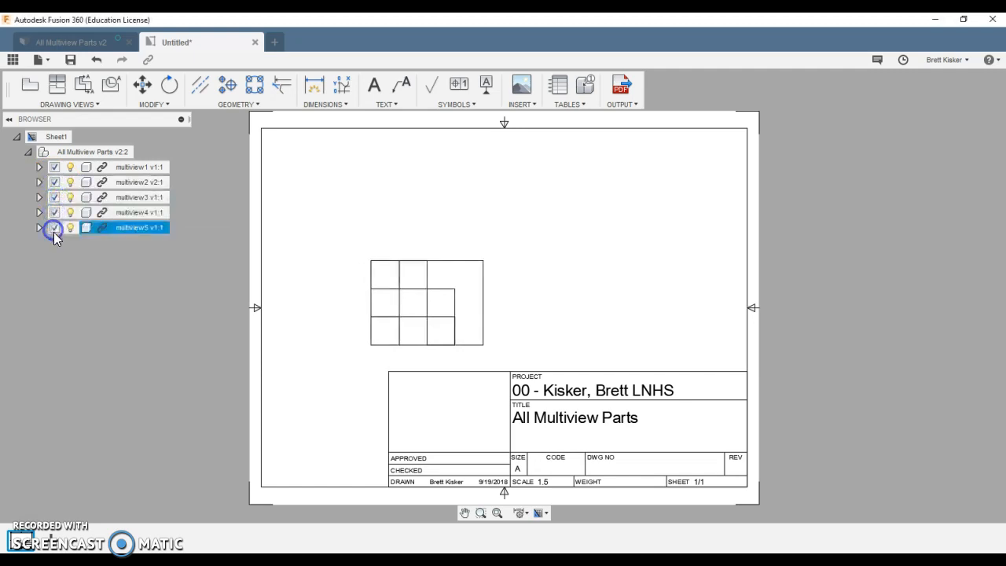
left_click(53, 197)
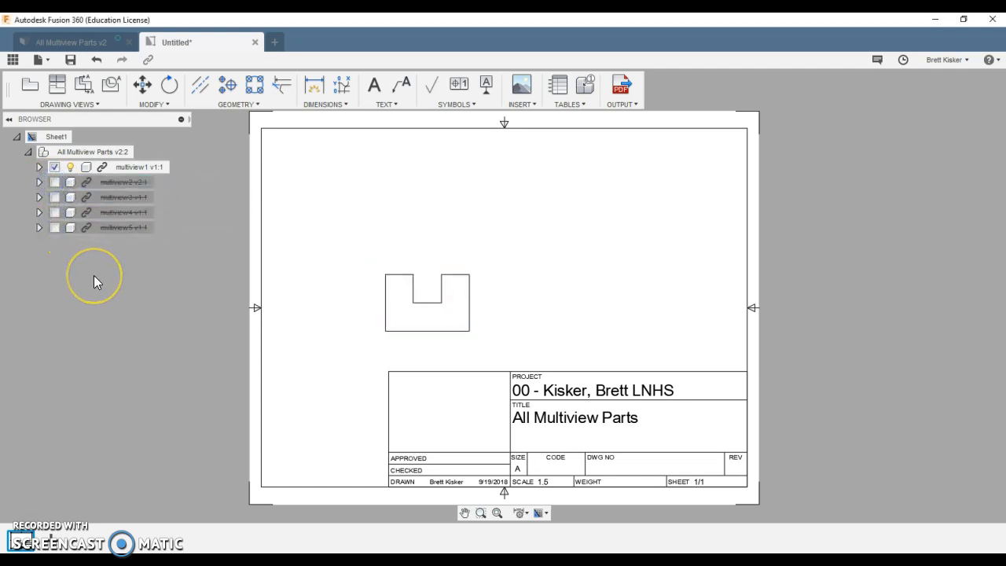
mouse_move(56, 84)
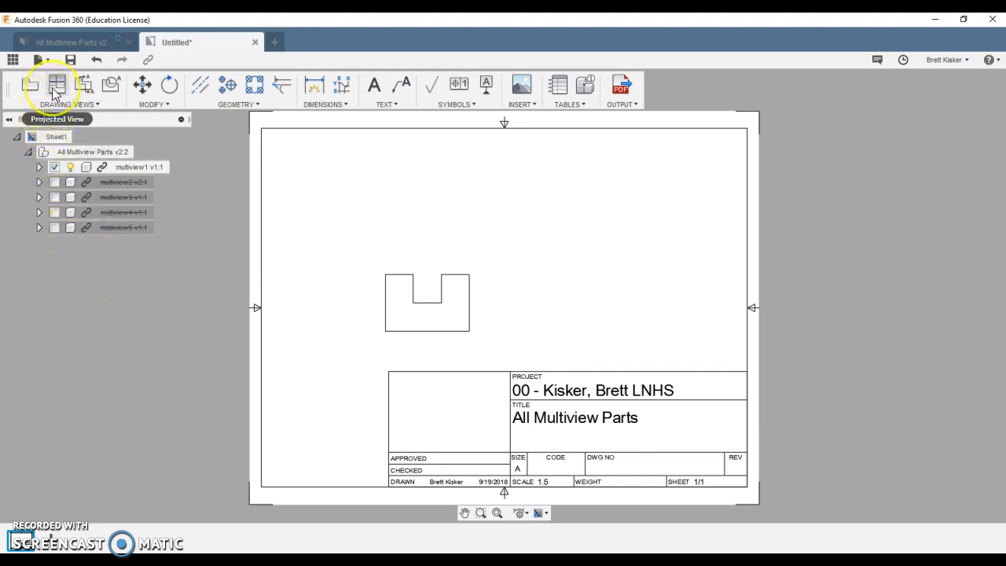
Project top, right-side and isometric views of multiview1 from its front view.
left_click(57, 85)
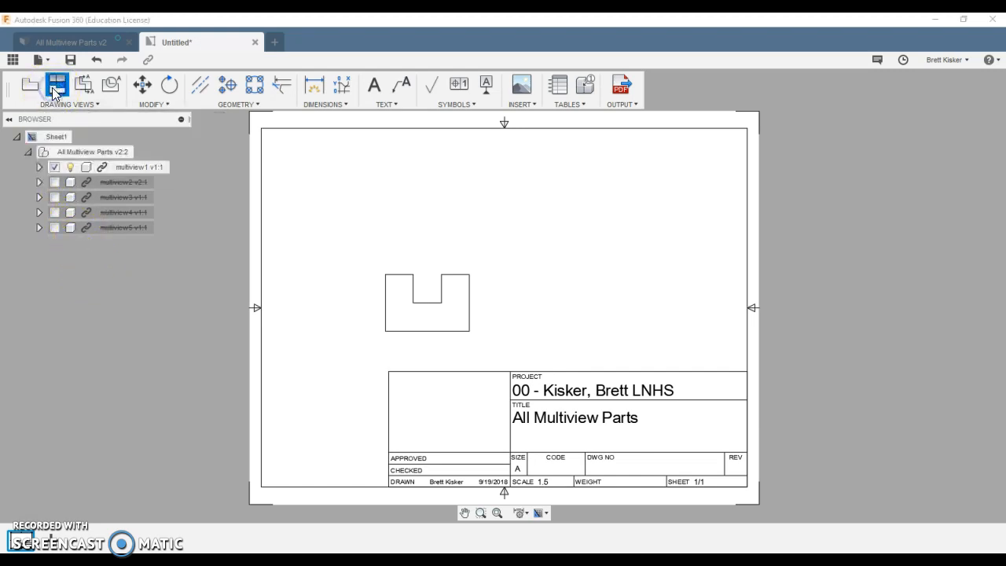
left_click(57, 85)
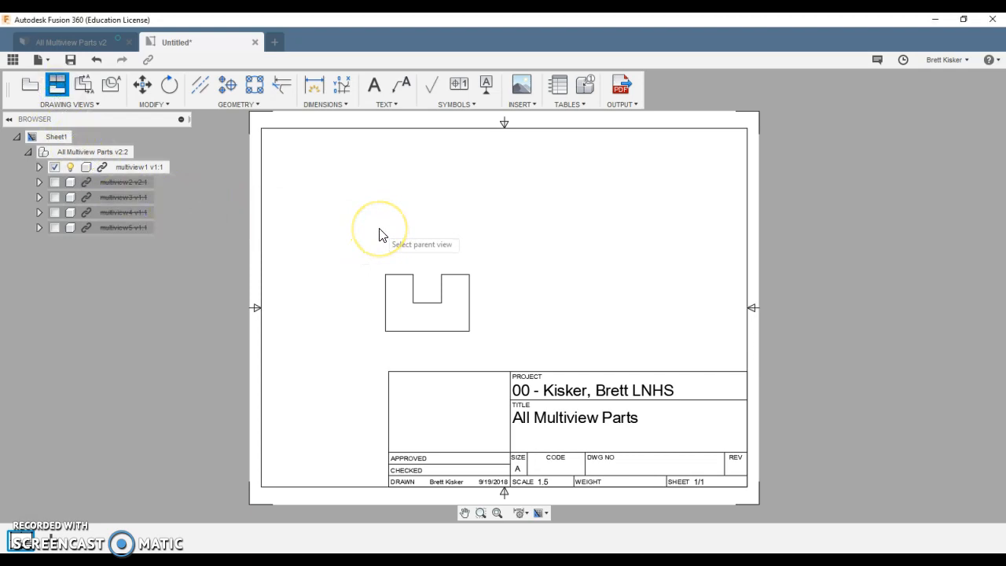
mouse_move(380, 234)
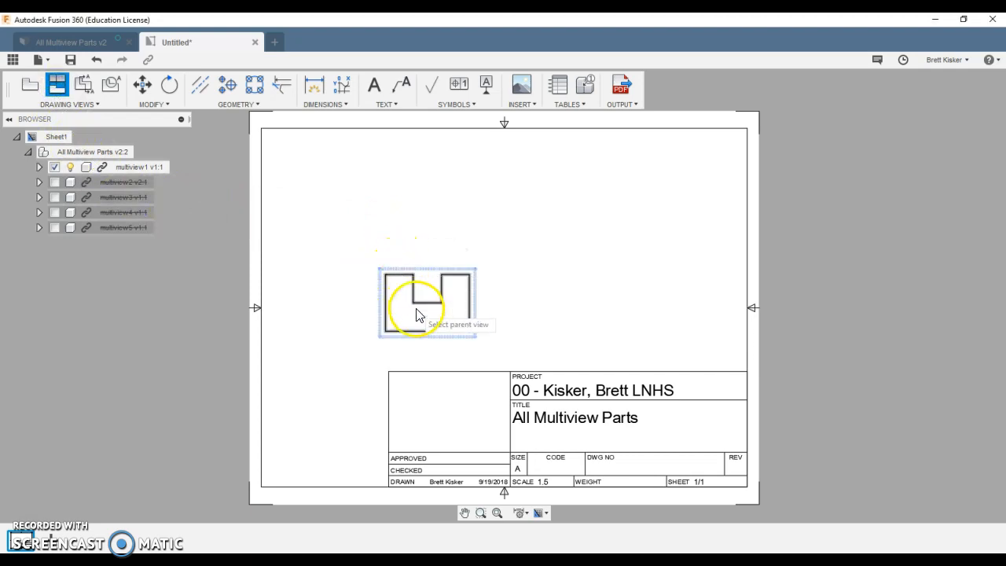
left_click(427, 302)
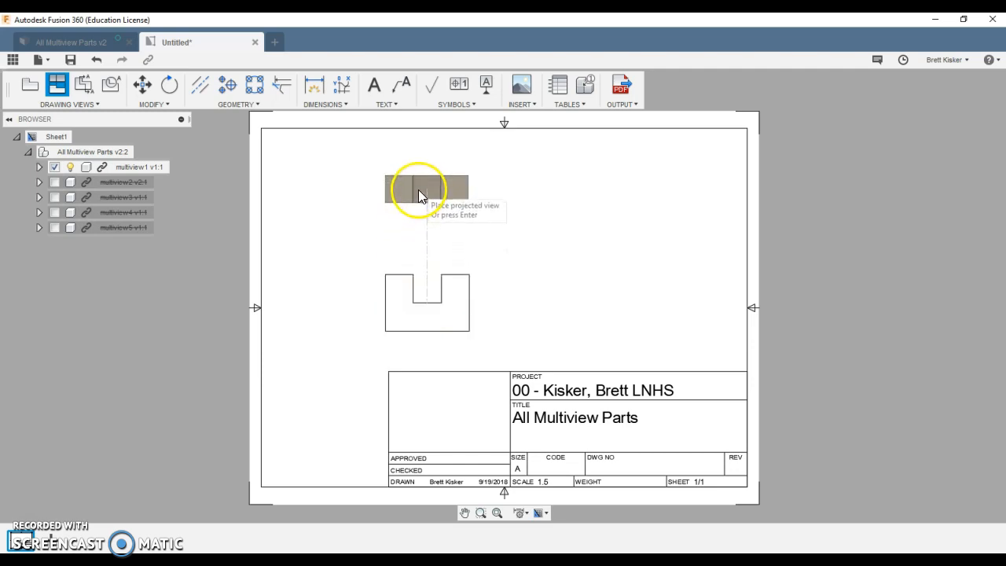
mouse_move(570, 306)
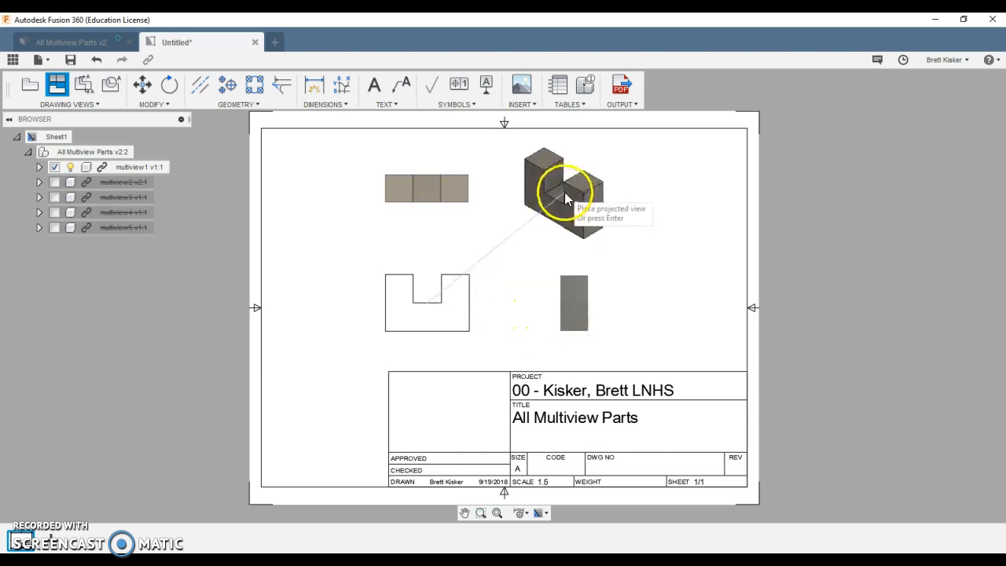
mouse_move(564, 195)
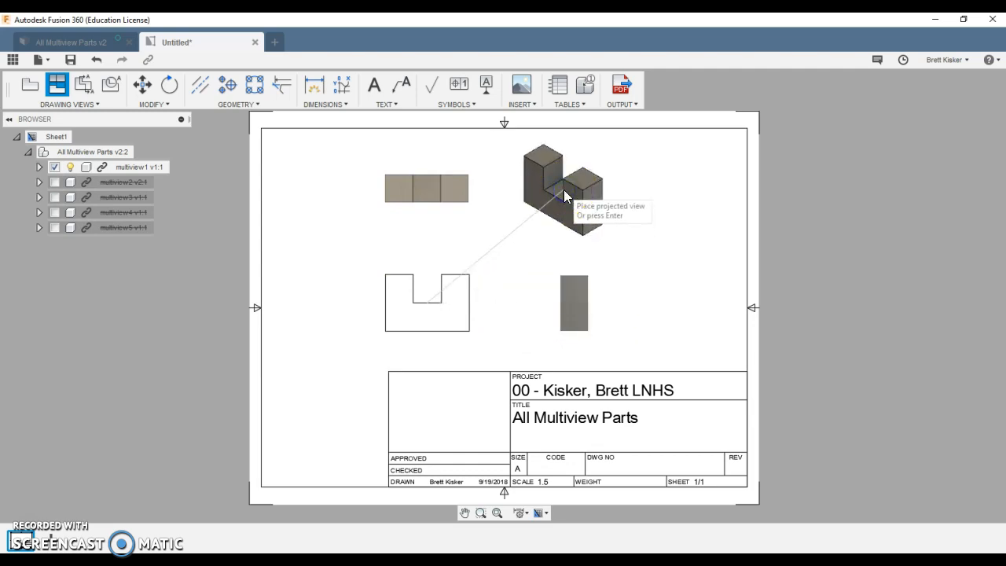
right_click(562, 193)
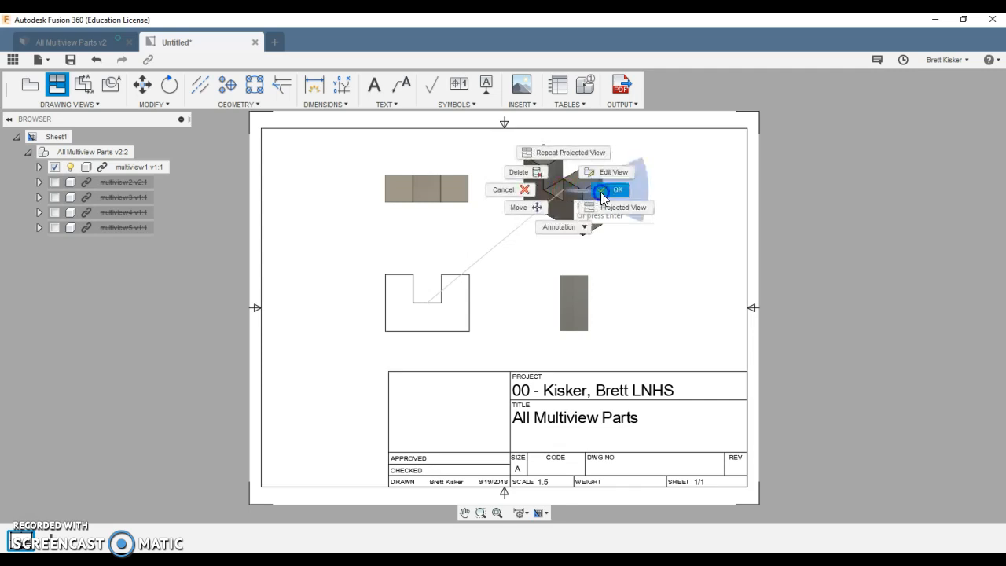
left_click(617, 188)
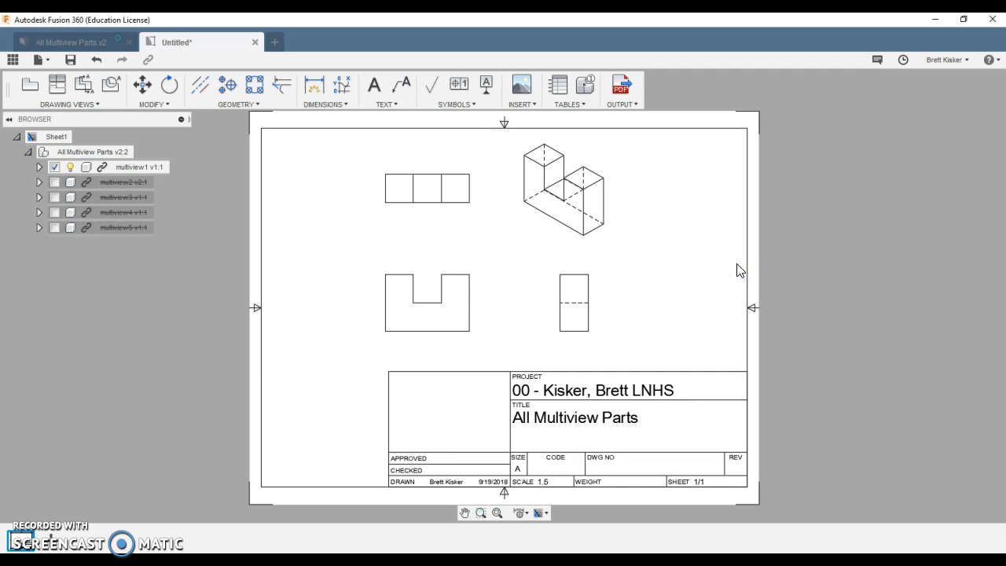
left_click(577, 227)
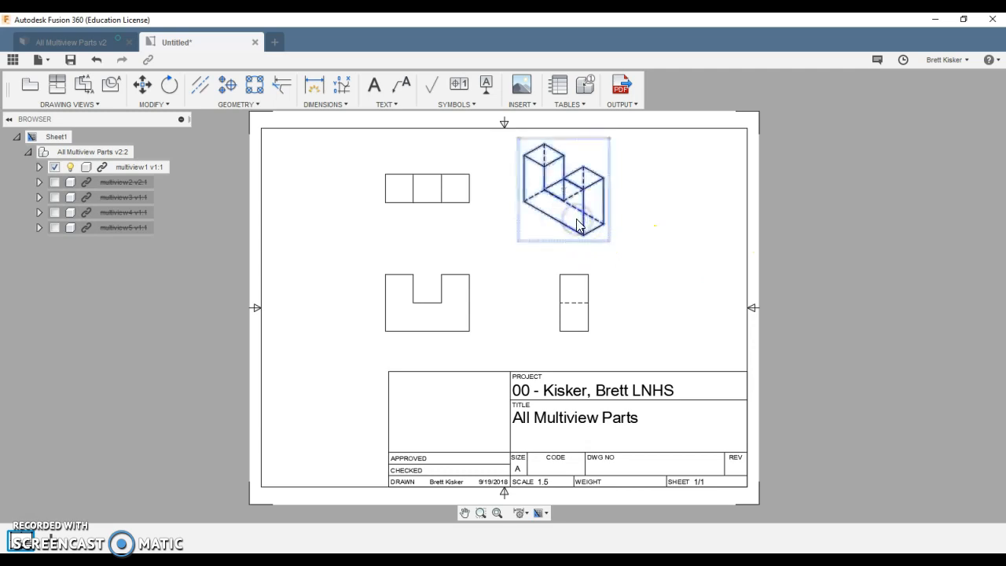
Change multiview1's isometric view style to shaded.
double_click(562, 189)
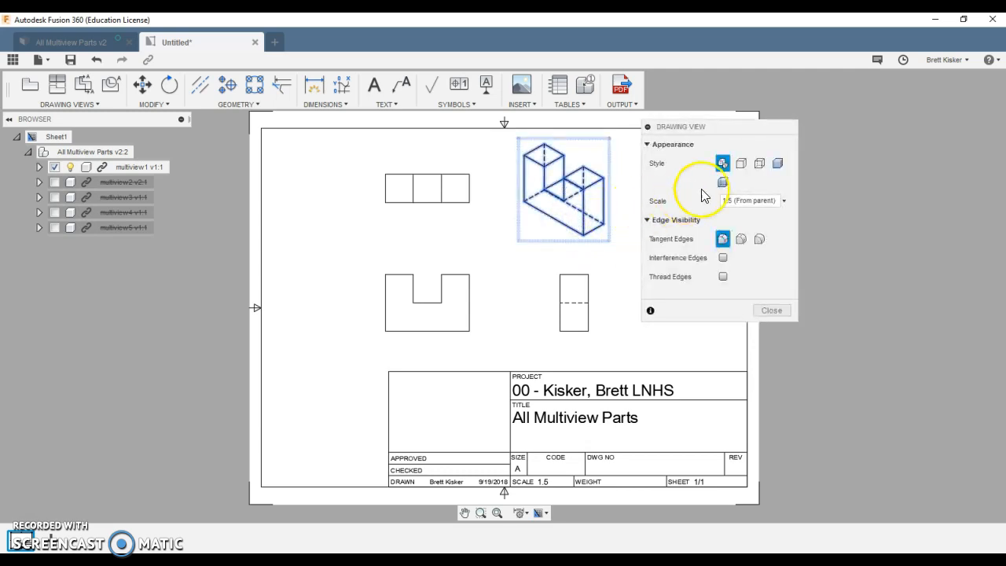
left_click(778, 164)
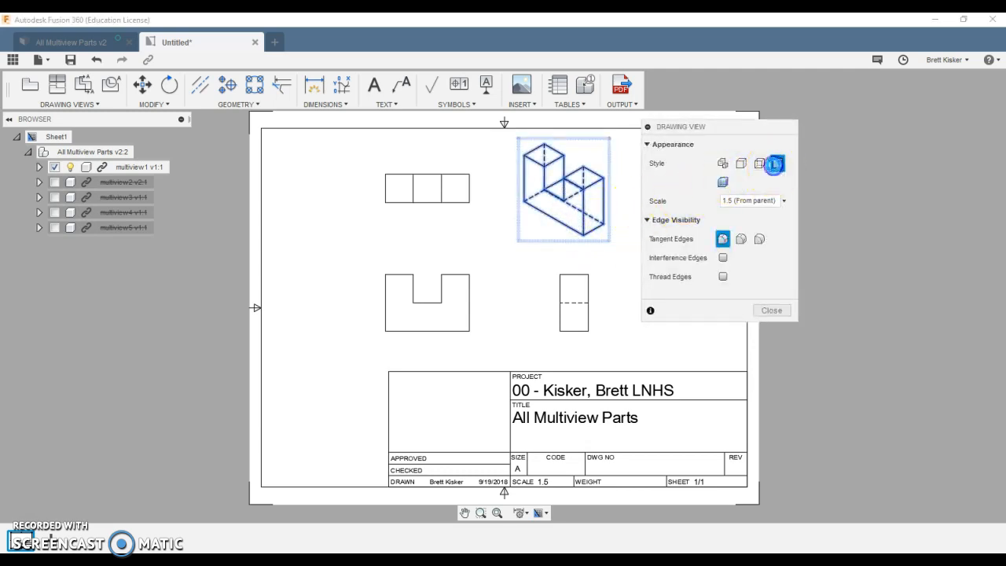
left_click(778, 163)
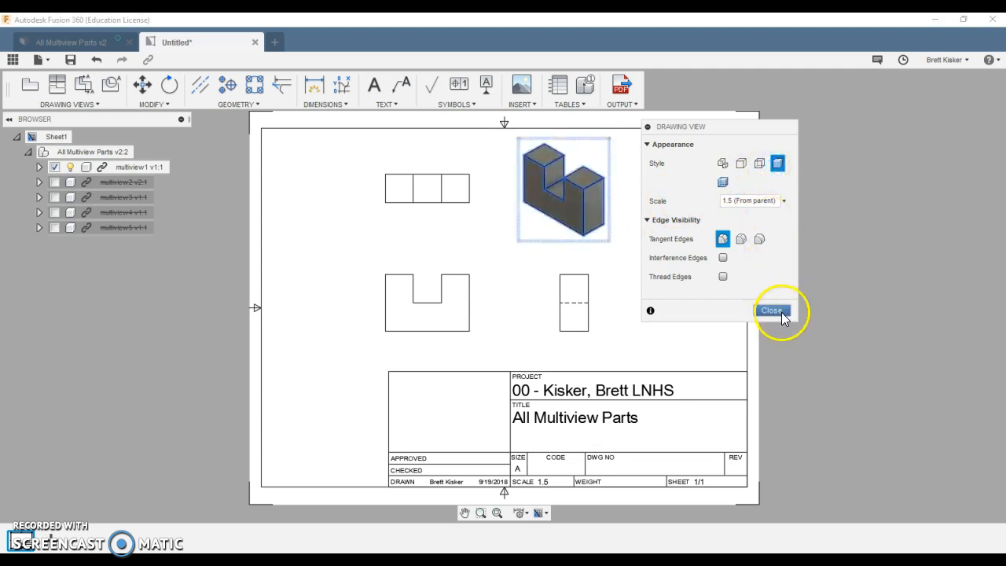
left_click(771, 310)
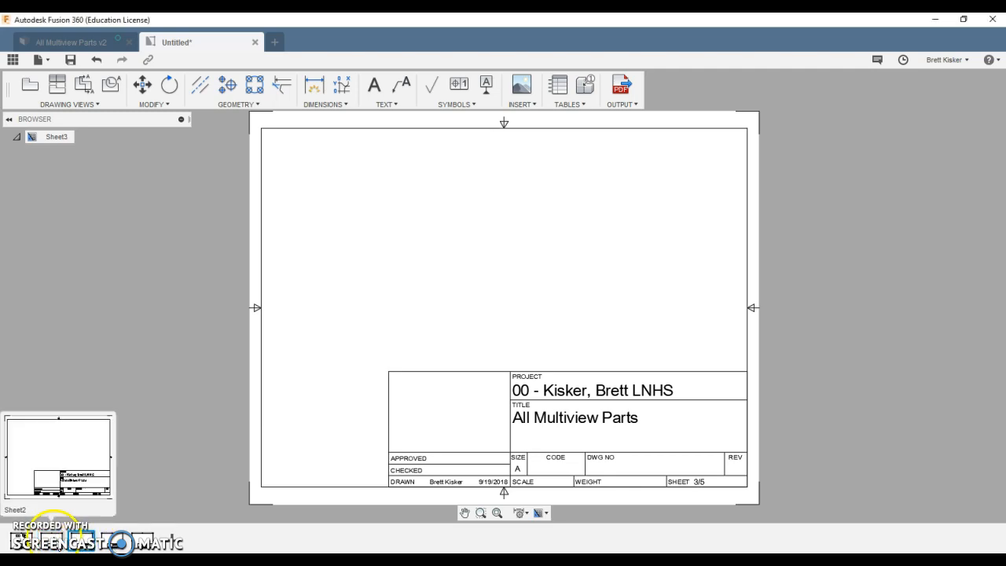
On Sheet 2, place a 1.5-scale front base view with visible edges only.
left_click(57, 462)
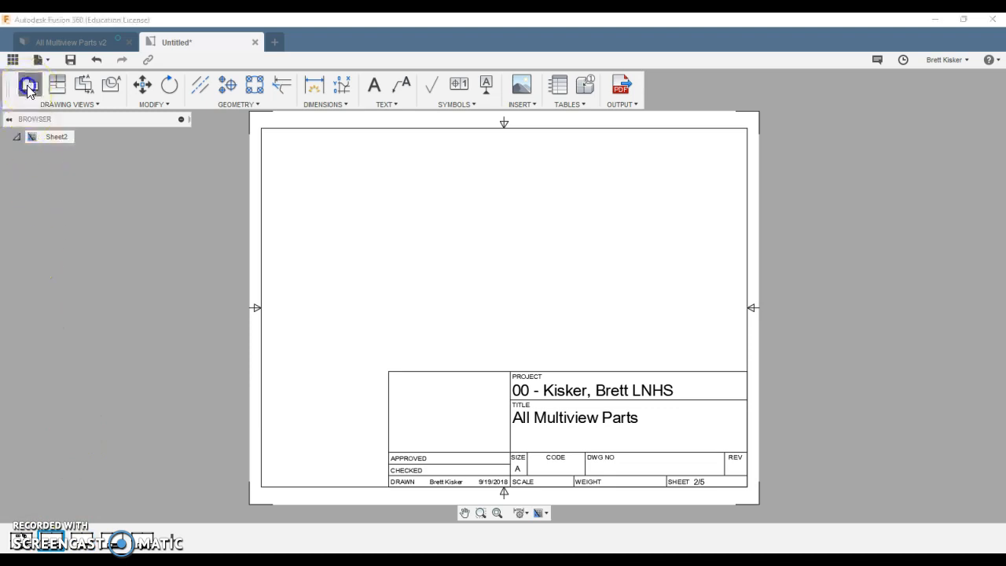
left_click(29, 84)
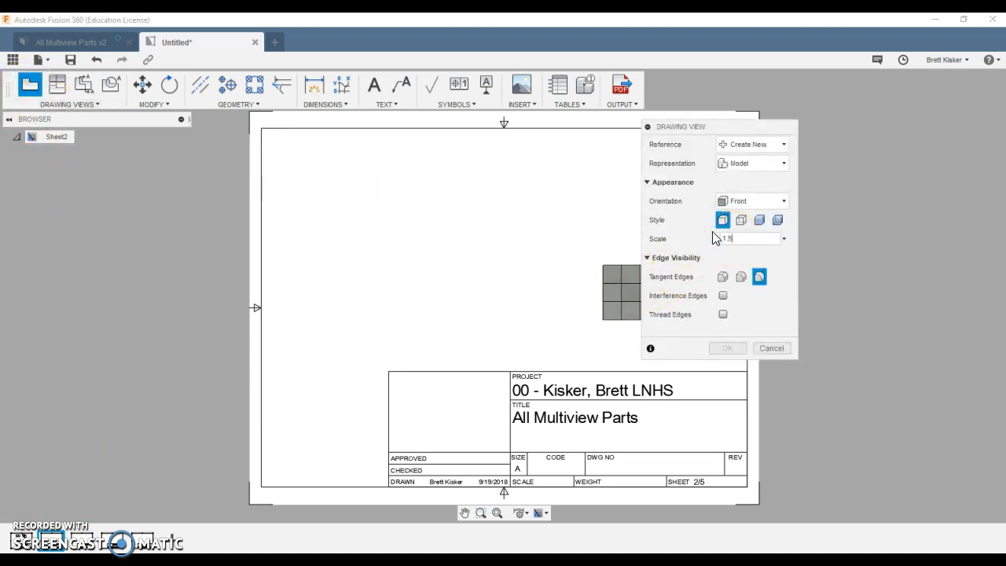
left_click(739, 219)
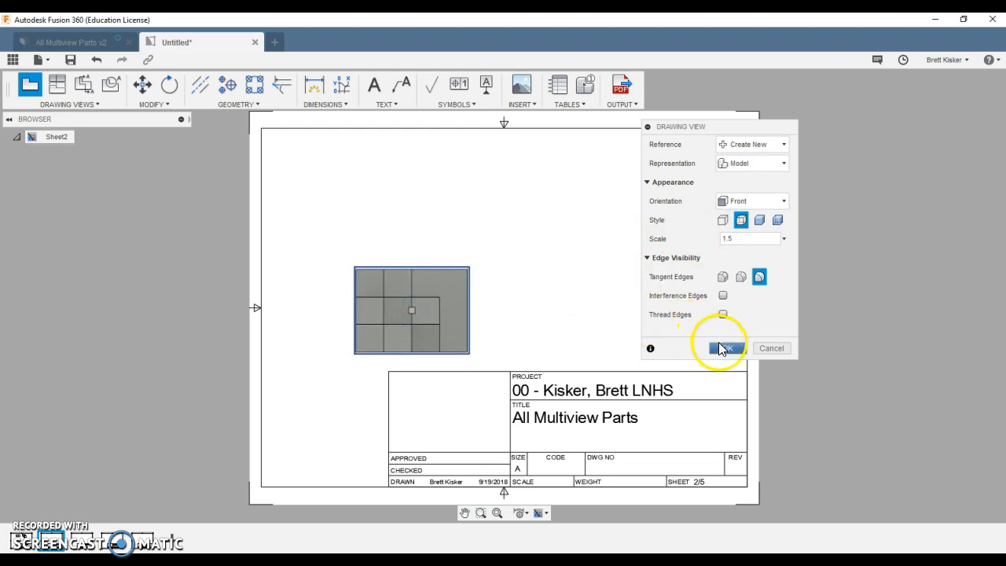
left_click(723, 349)
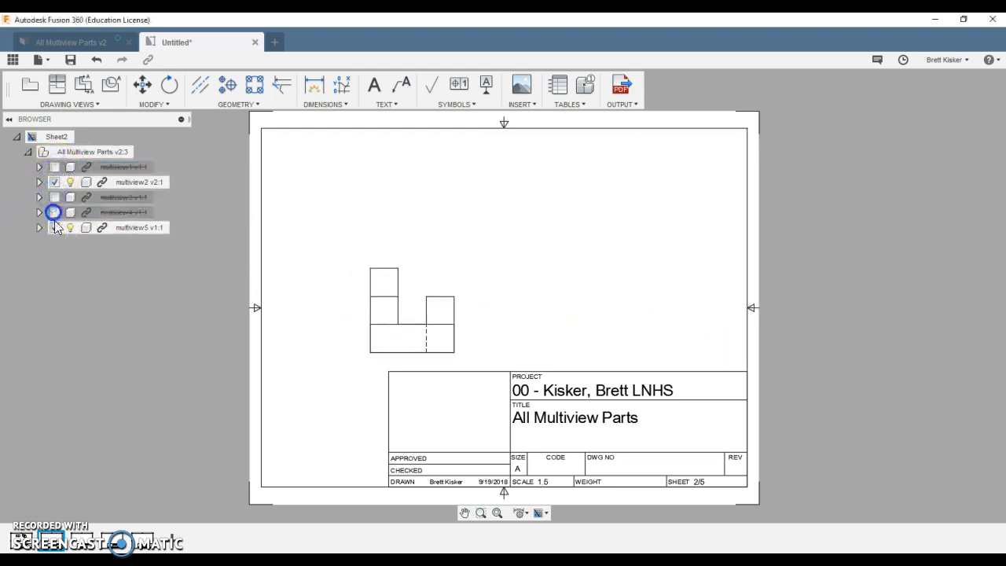
Hide multiview5 and project top, right and isometric views from Sheet 2's front view.
left_click(69, 212)
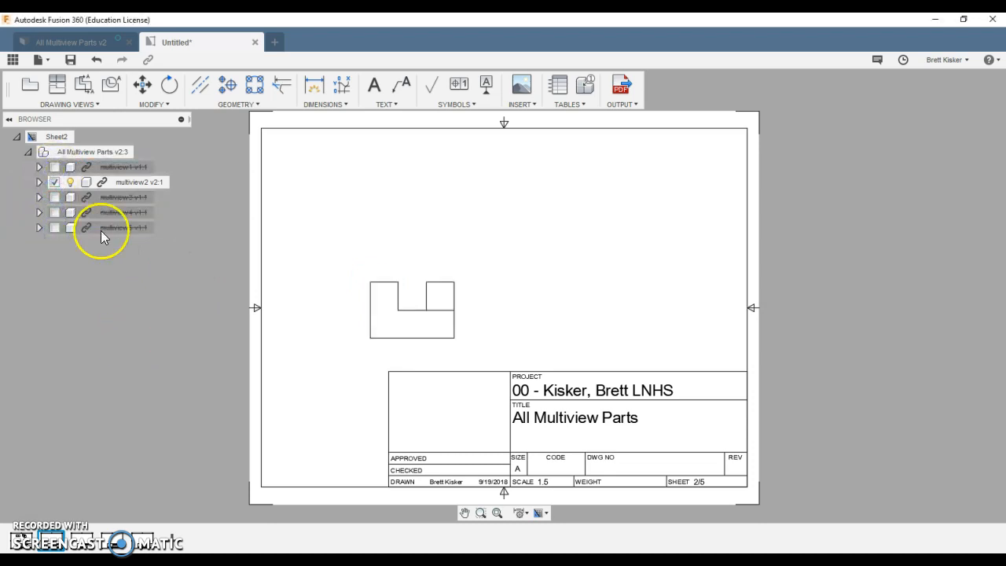
left_click(56, 84)
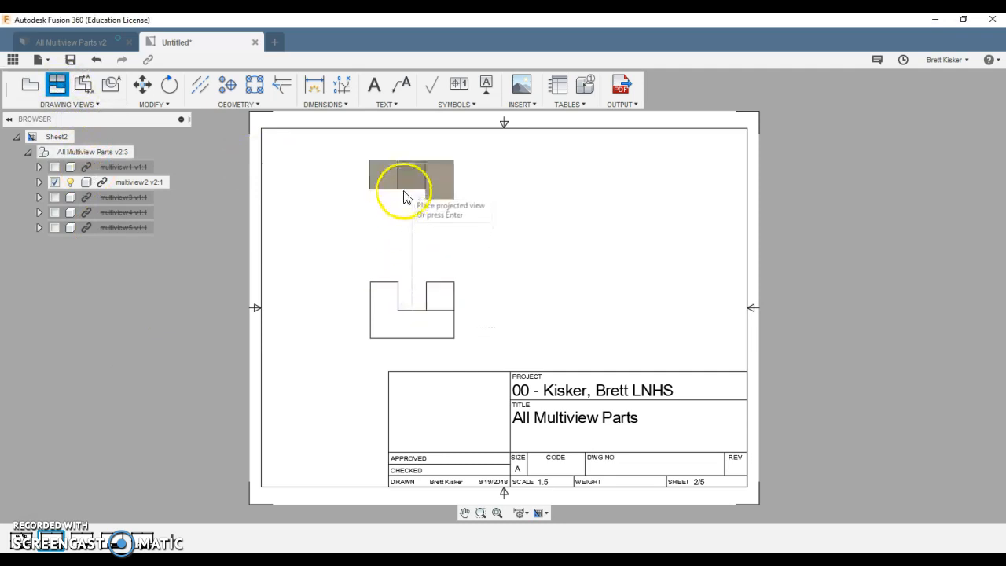
mouse_move(562, 301)
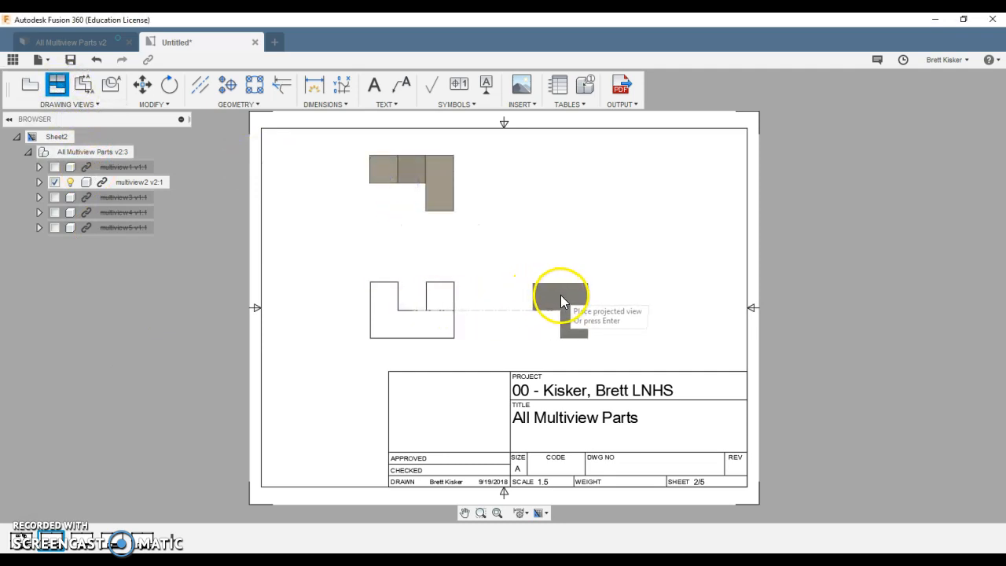
mouse_move(554, 195)
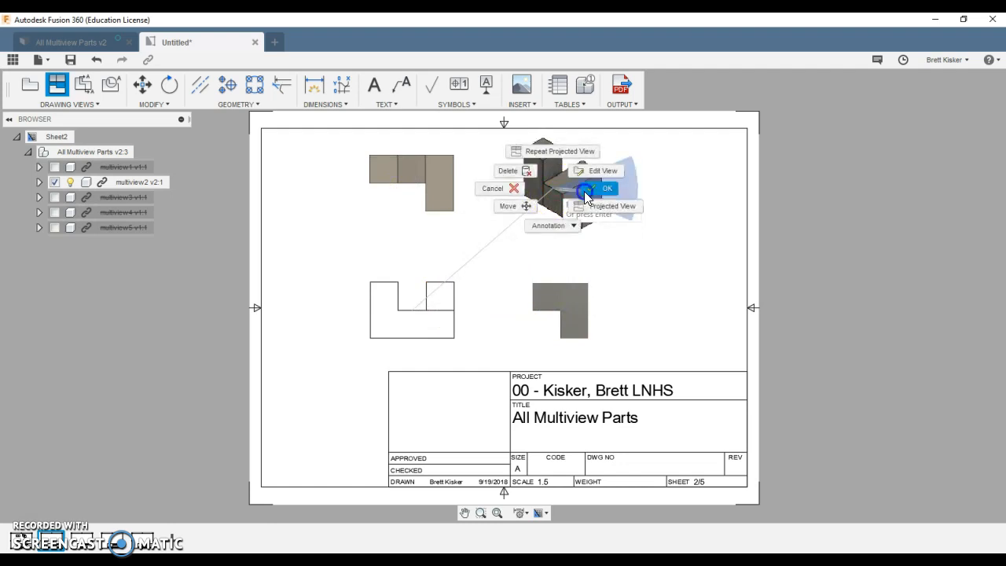
left_click(606, 187)
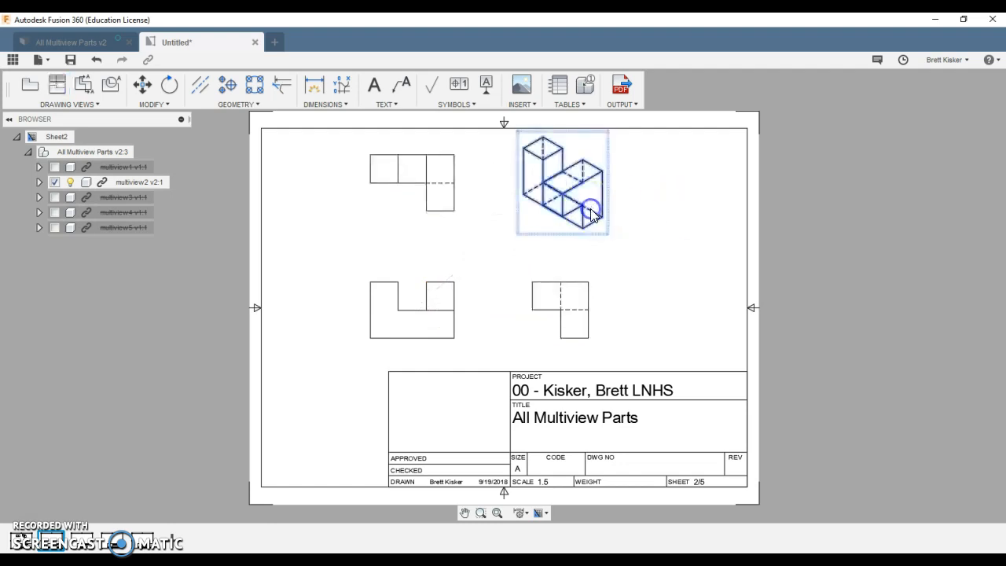
Switch the sheet 2 isometric view's style to Shaded with Visible Edges.
double_click(562, 181)
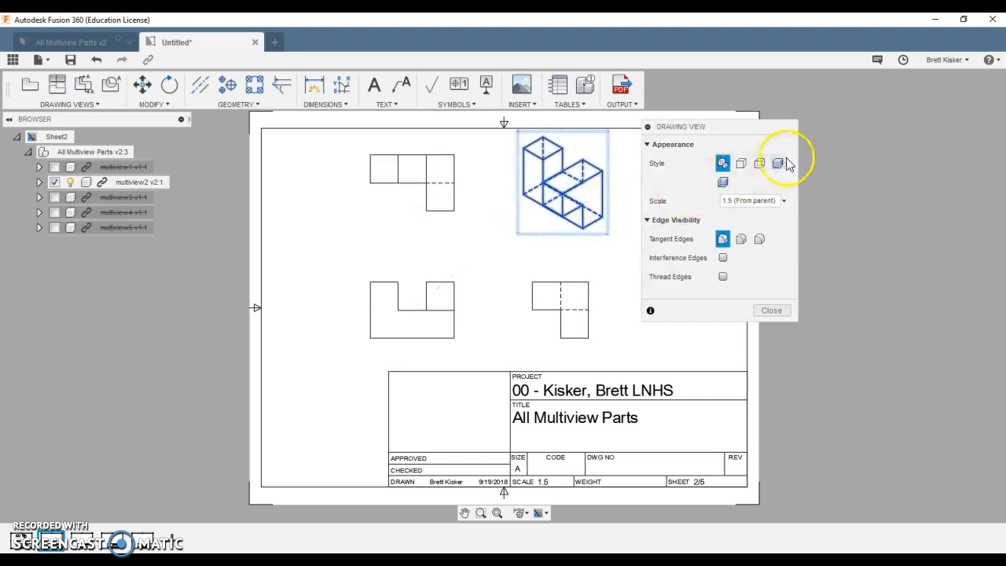
left_click(777, 163)
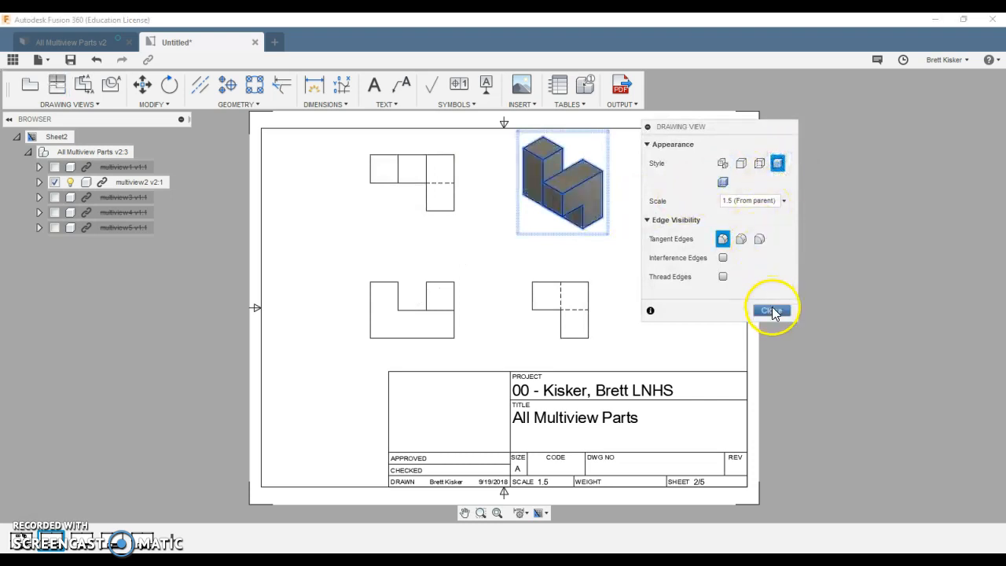
left_click(769, 309)
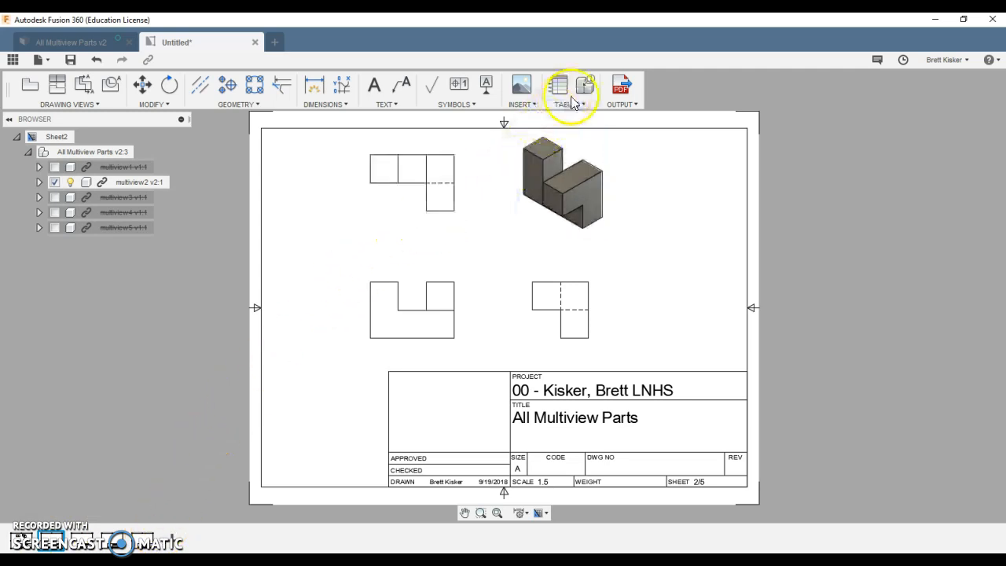
left_click(620, 85)
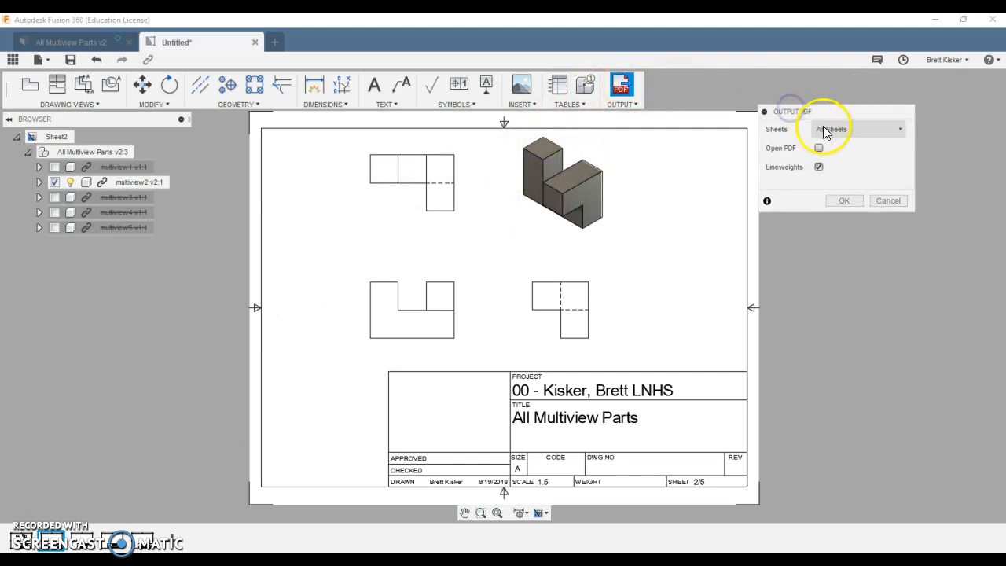
left_click(818, 147)
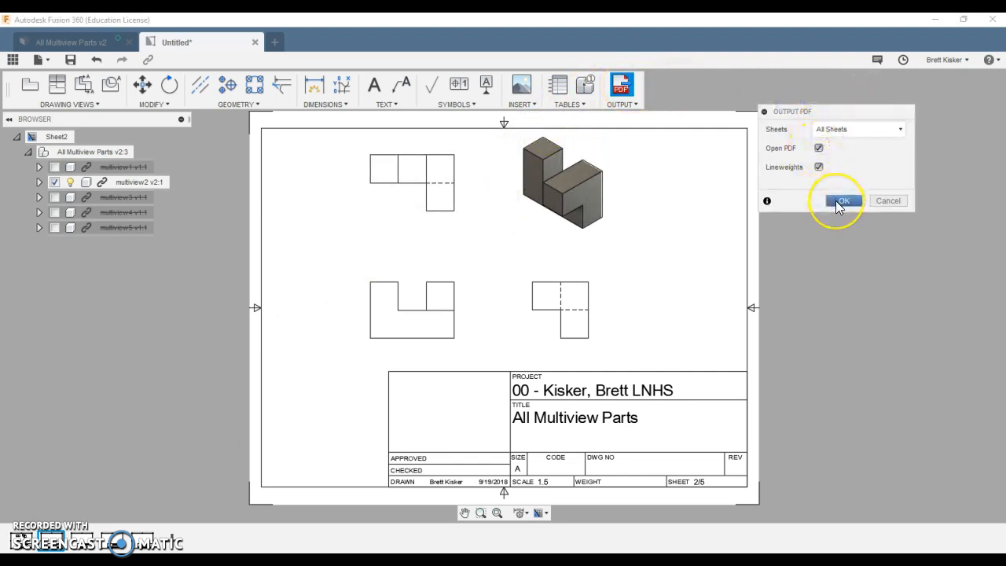
left_click(842, 201)
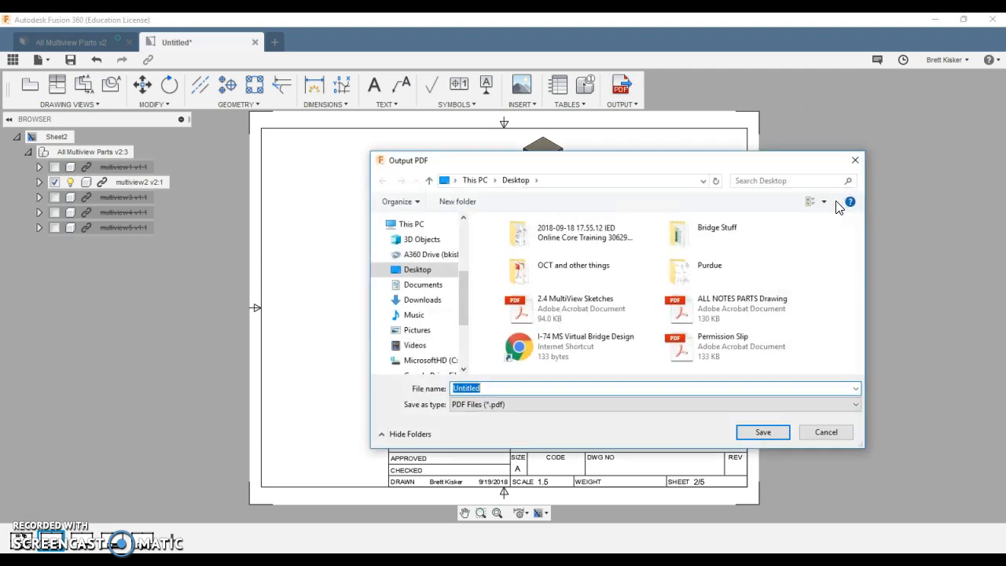
left_click(741, 308)
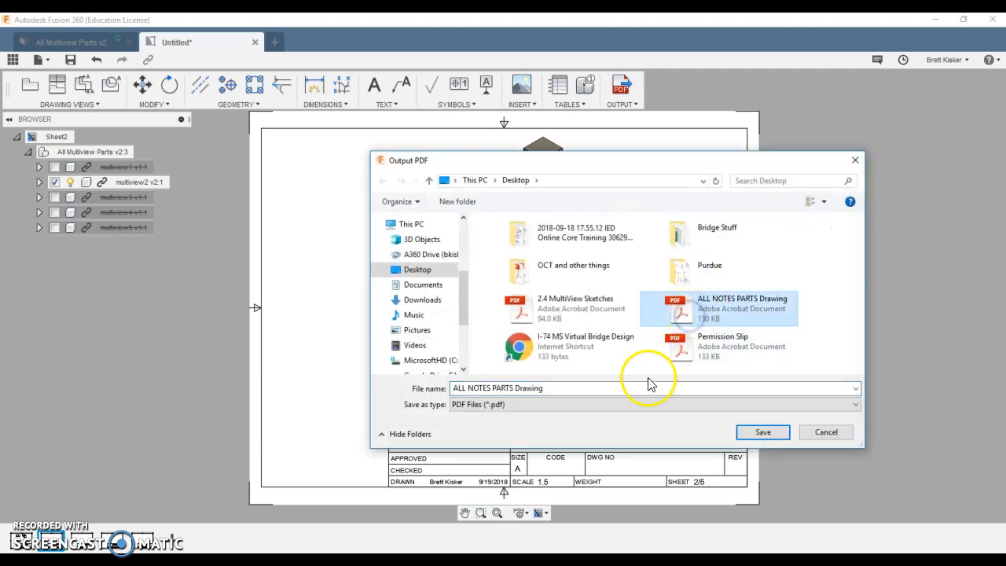
left_click(761, 433)
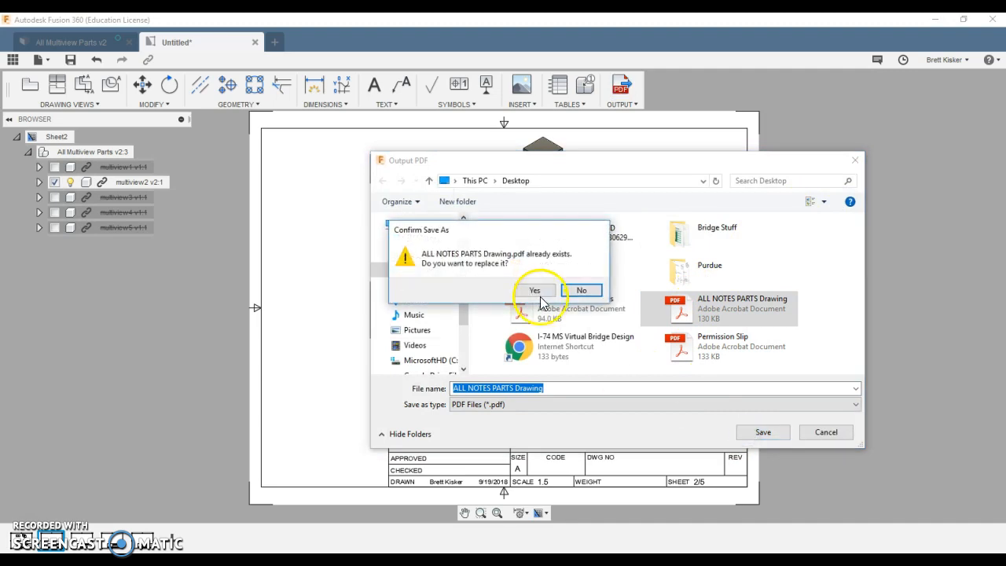
left_click(536, 290)
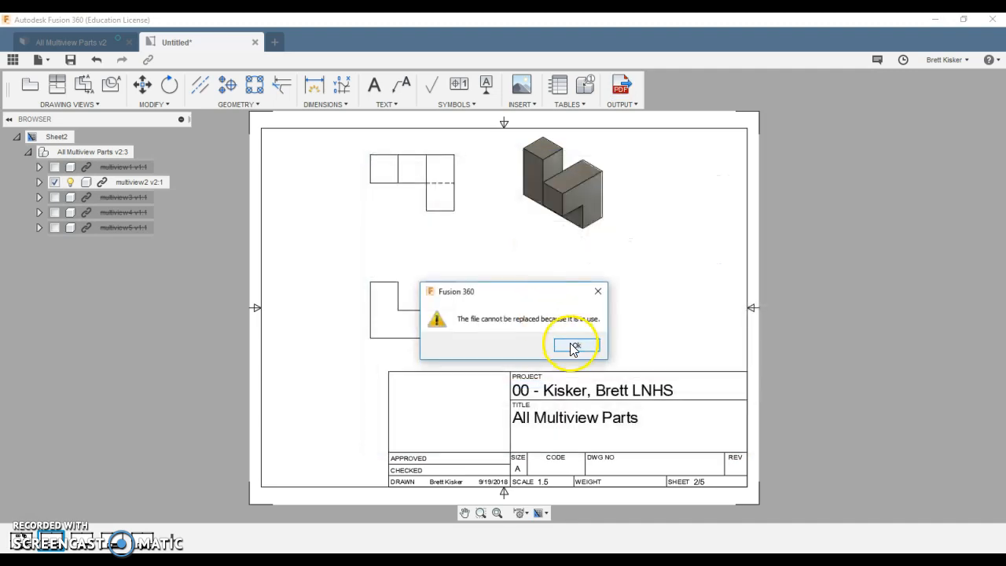
left_click(574, 346)
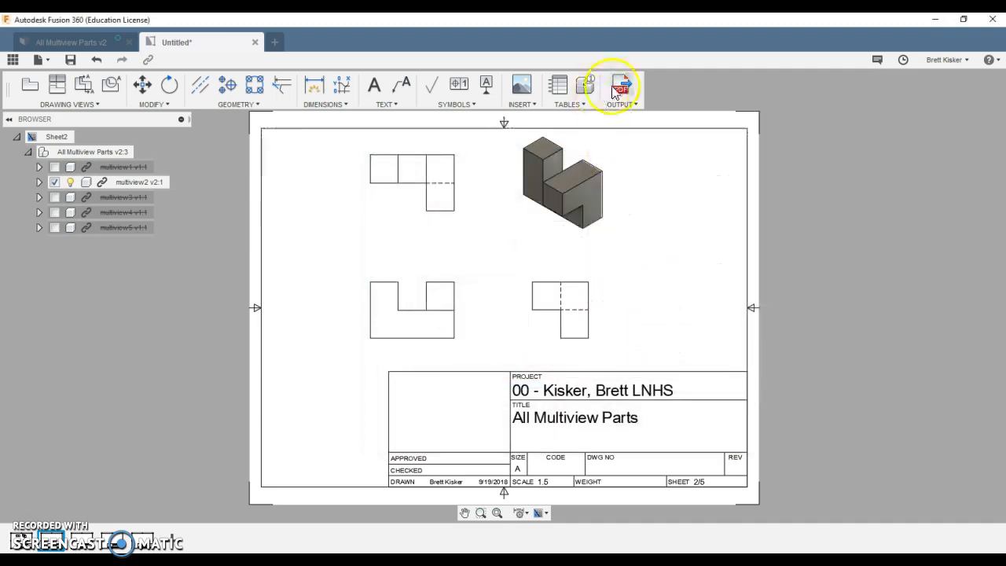
Export all sheets via Output PDF and save as 'All Multiview Parts.pdf'.
left_click(620, 85)
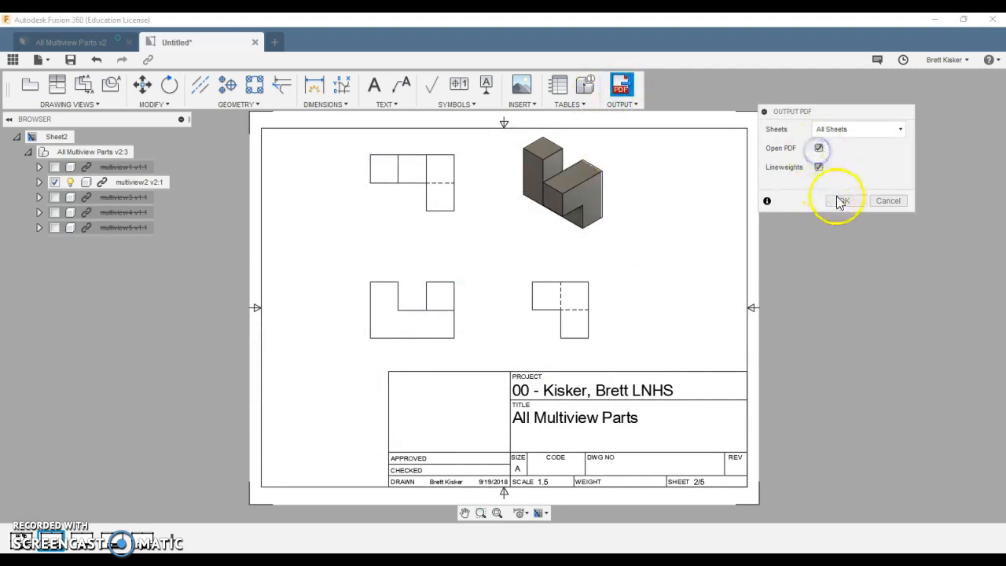
left_click(841, 200)
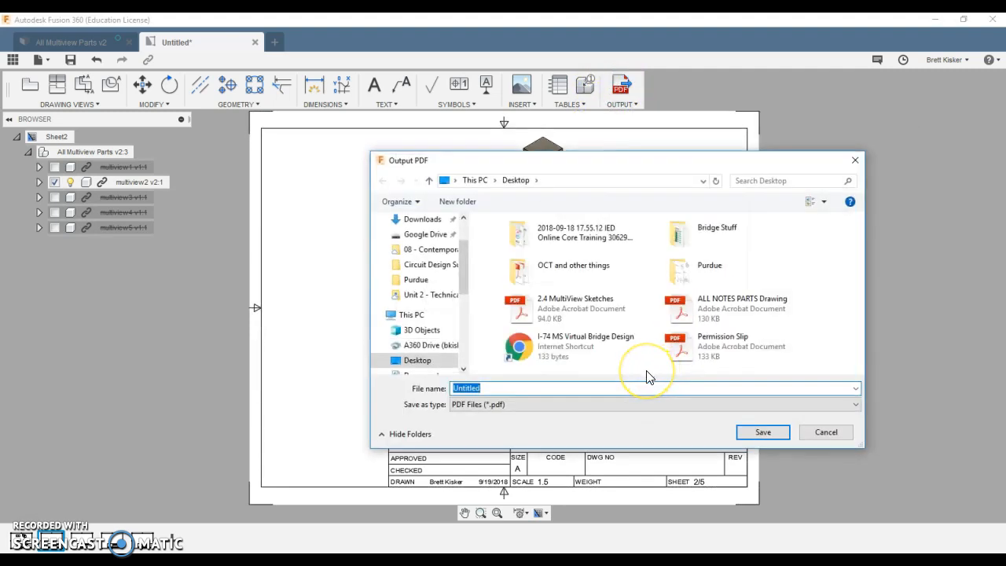
type("Video PDF")
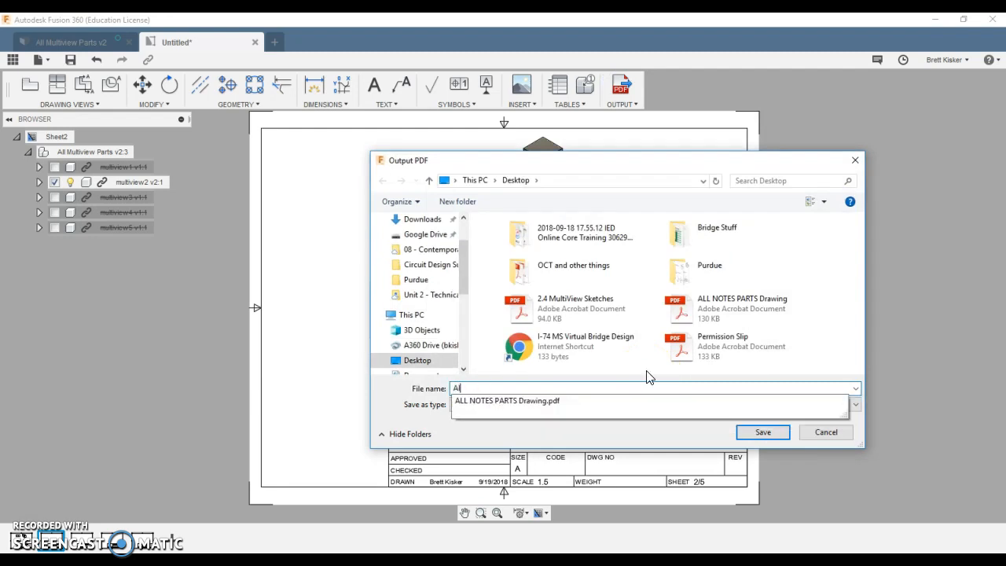
type("All Multiview Par")
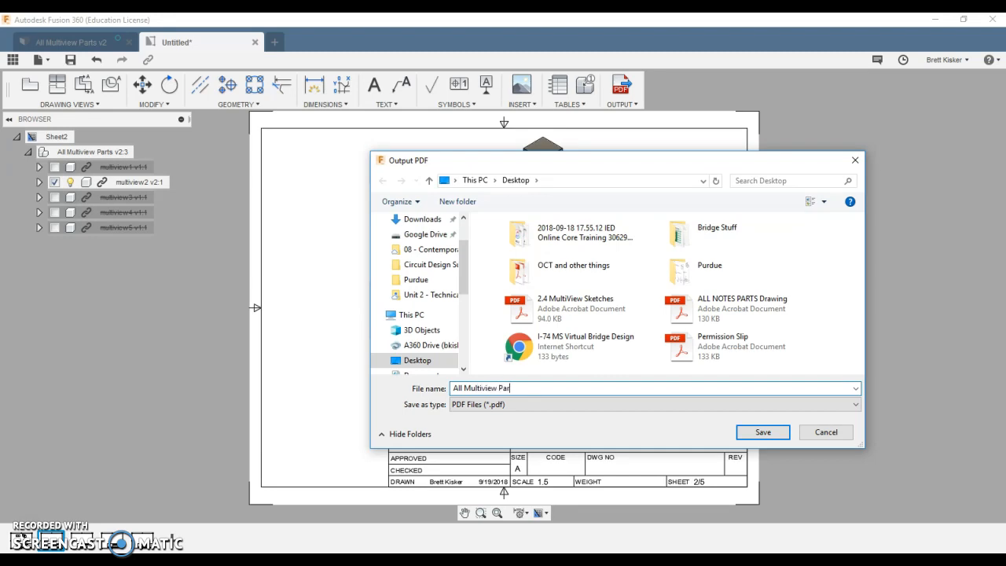
left_click(761, 431)
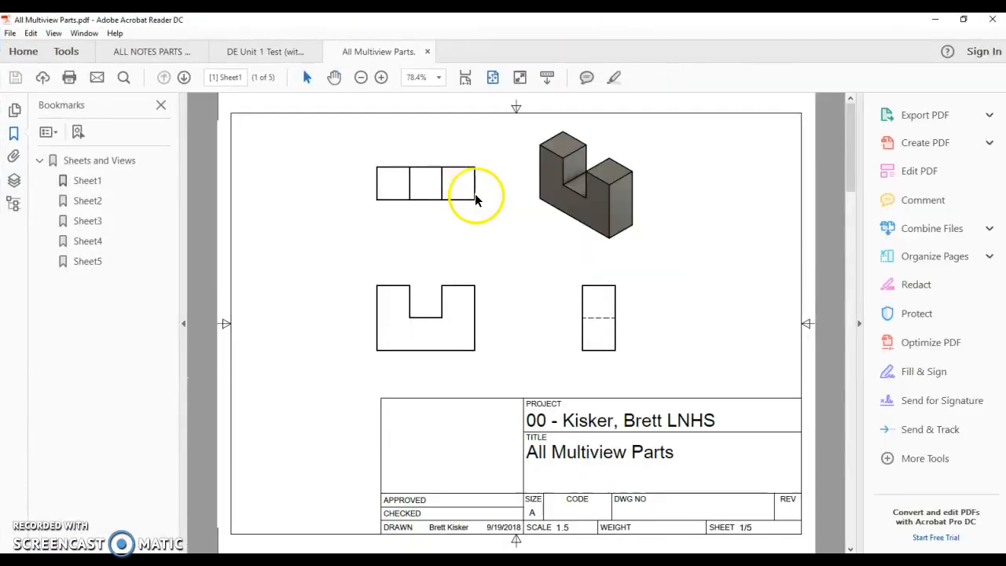
mouse_move(118, 160)
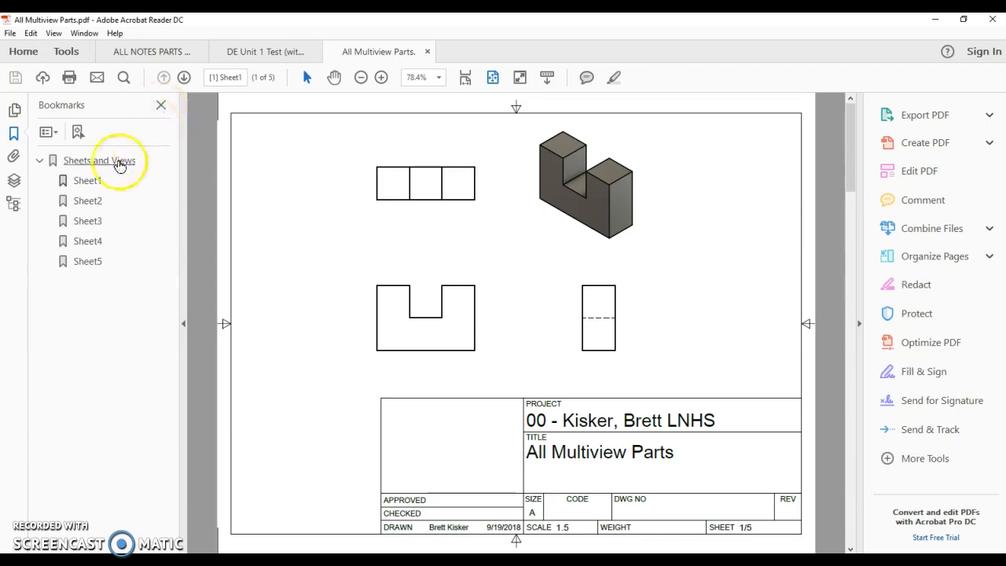
Review sheets 2, 4 and 1 through the bookmarks, then collapse the Tools pane.
left_click(87, 200)
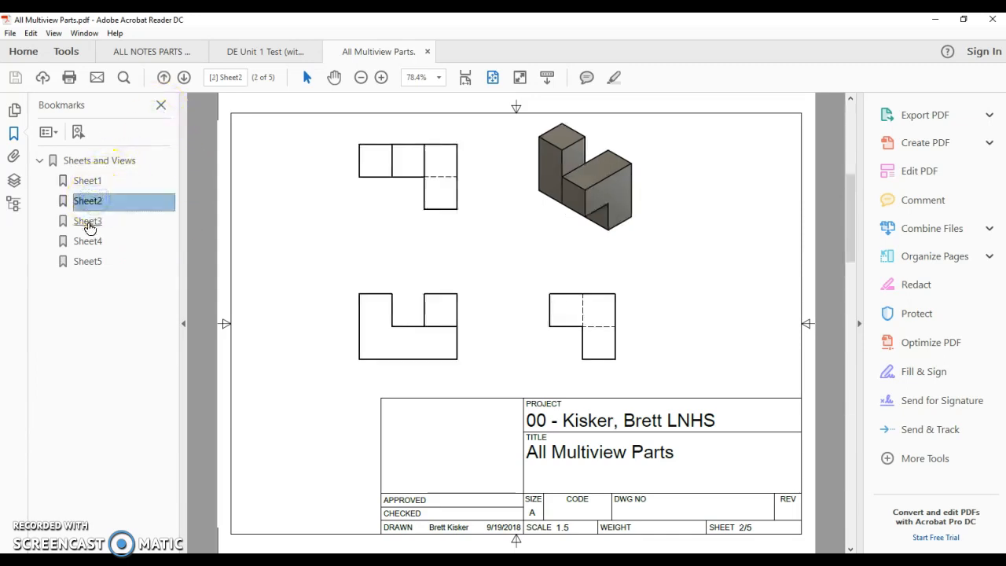
left_click(88, 241)
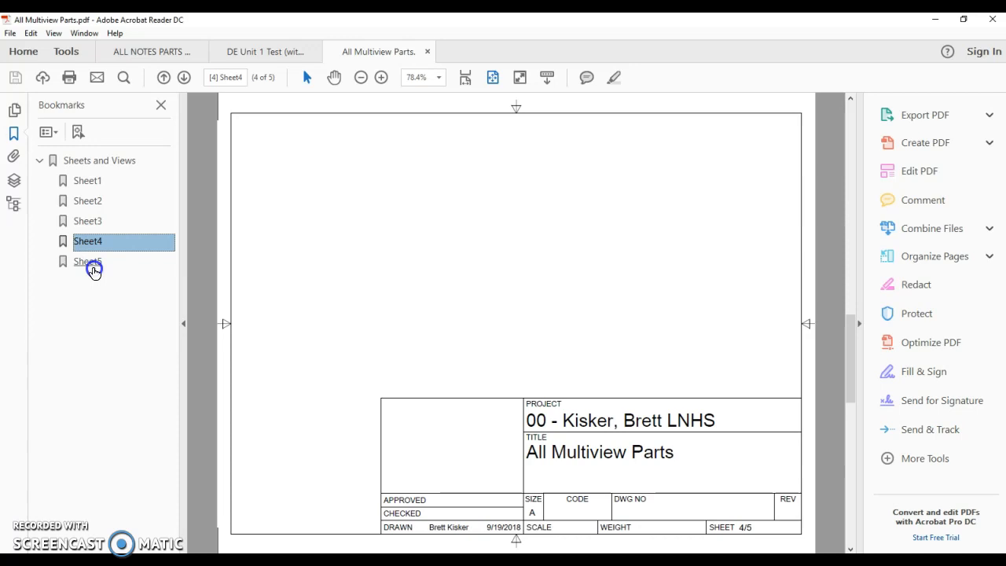
left_click(88, 181)
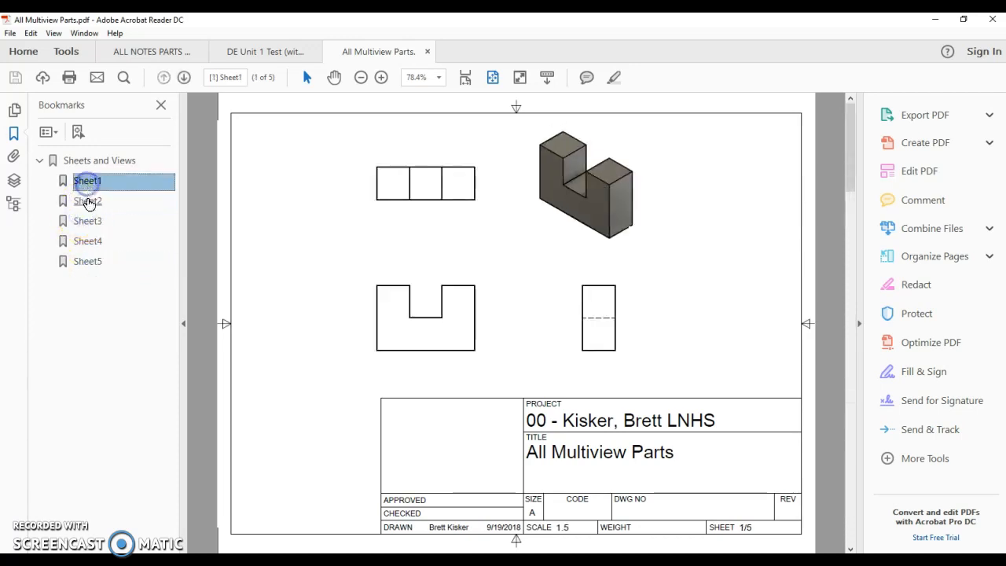
left_click(87, 200)
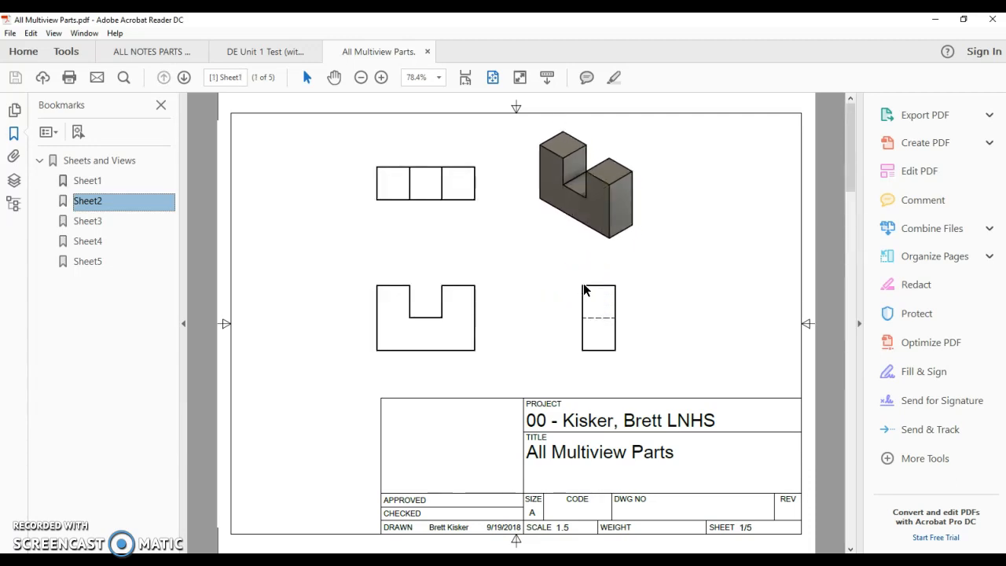
left_click(862, 324)
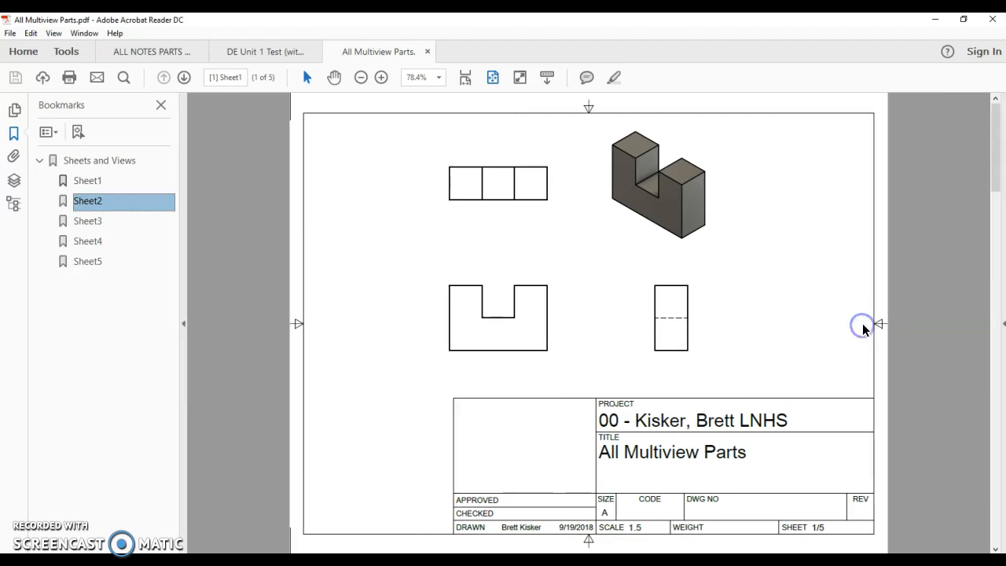